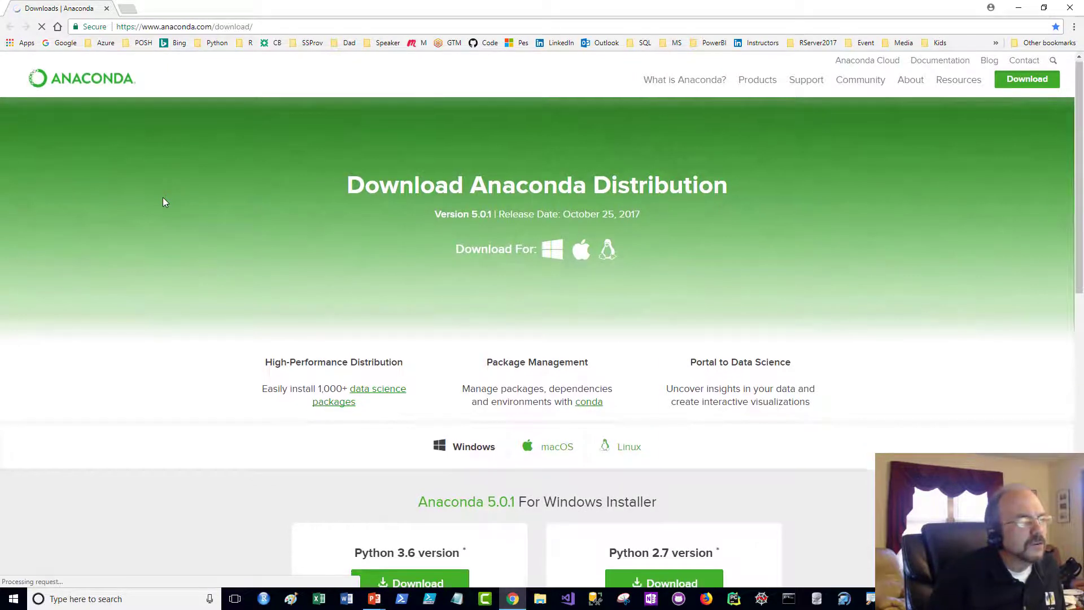
Scroll the Anaconda download page to the 5.0.1 Windows installers and choose the Python 3.6 64-bit installer
scroll("down", 3)
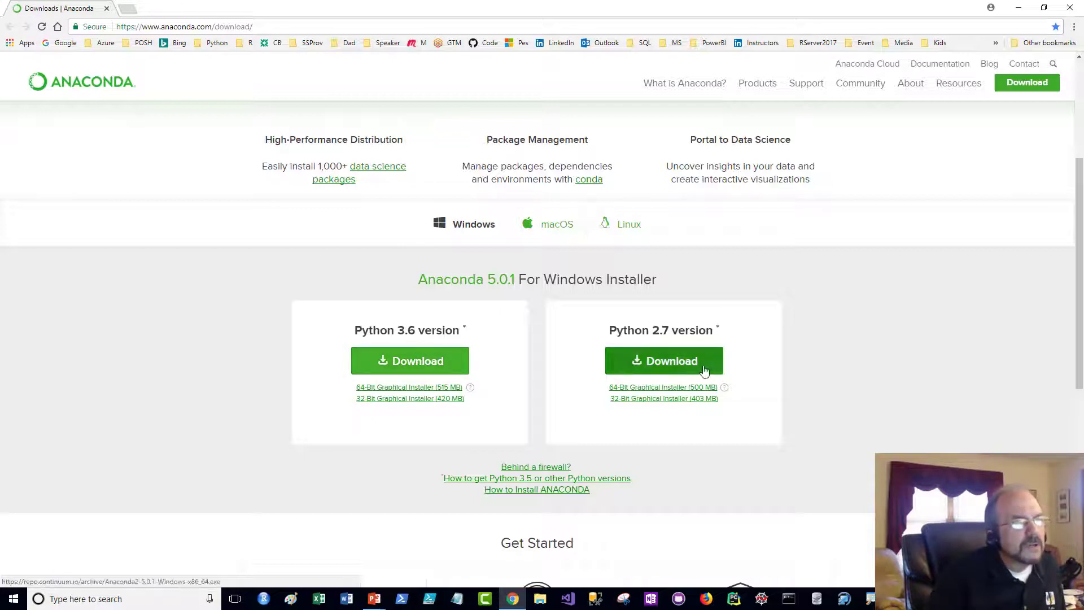
left_click(664, 360)
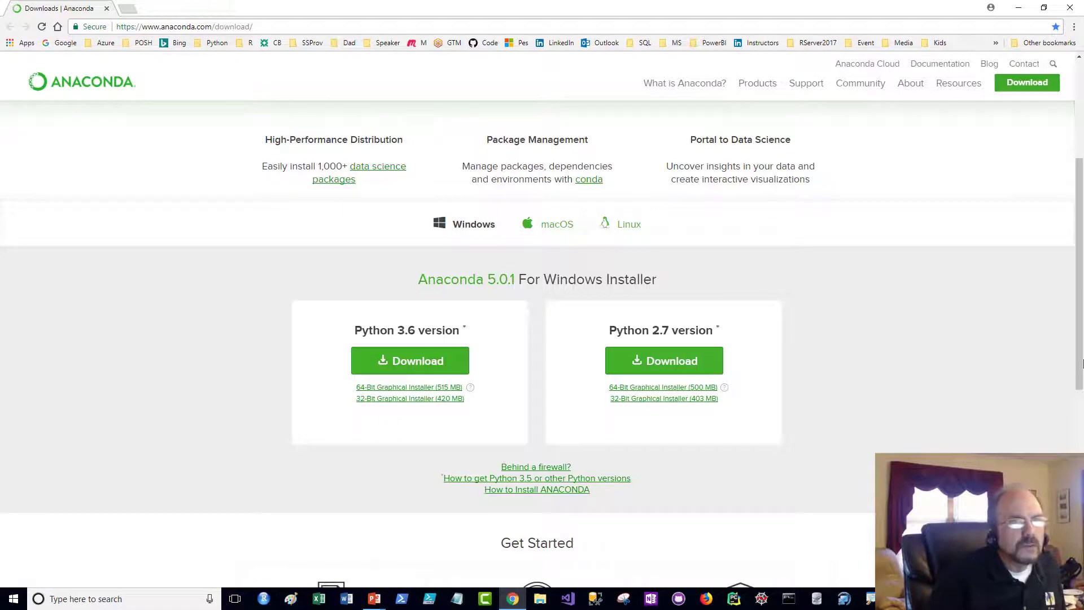
mouse_move(1035, 435)
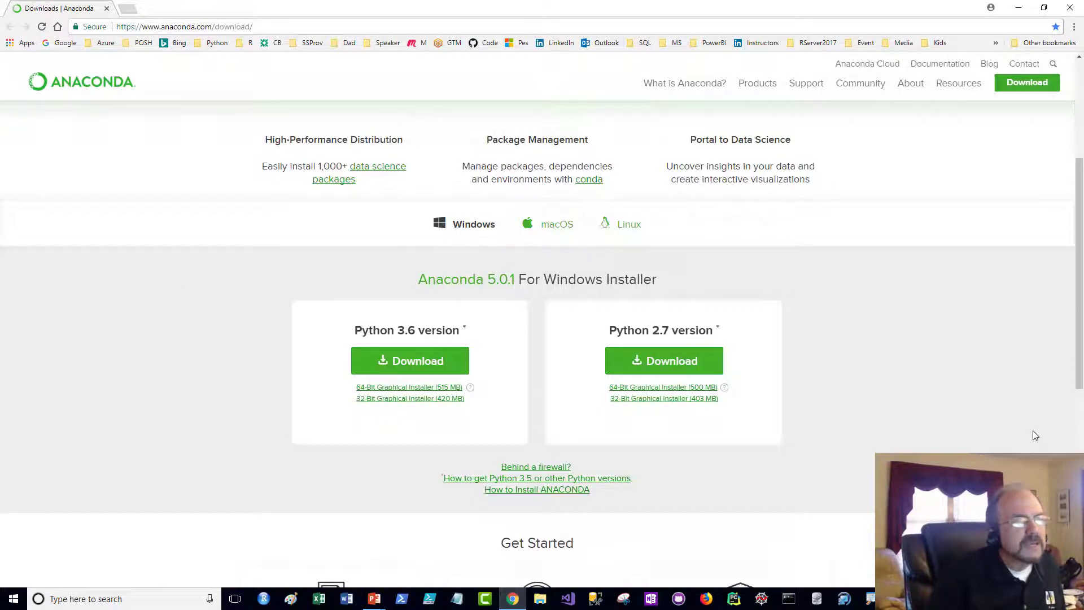
scroll("up", 3)
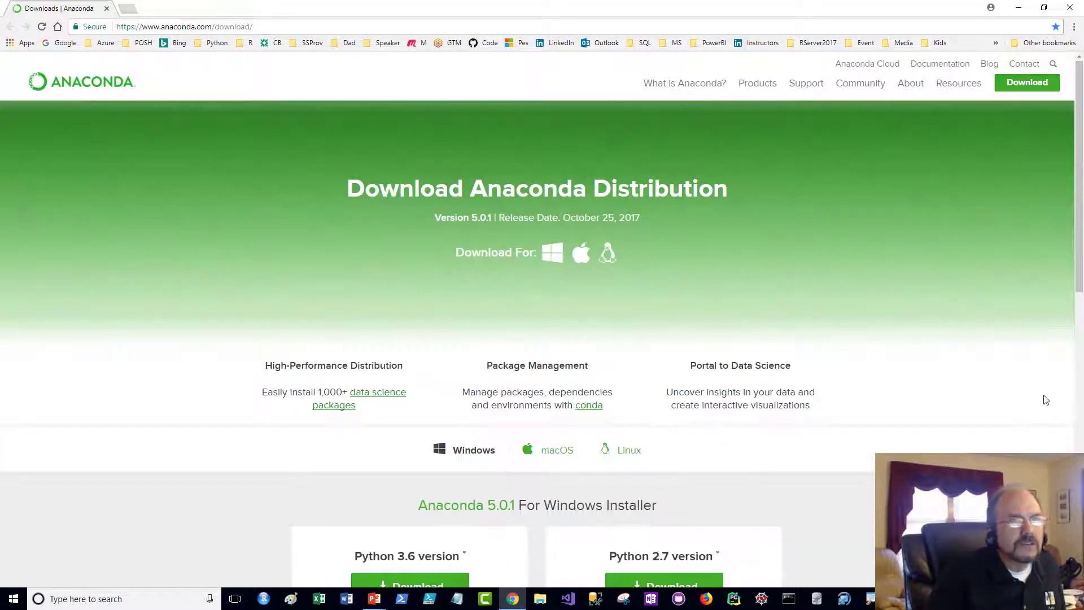
scroll("down", 3)
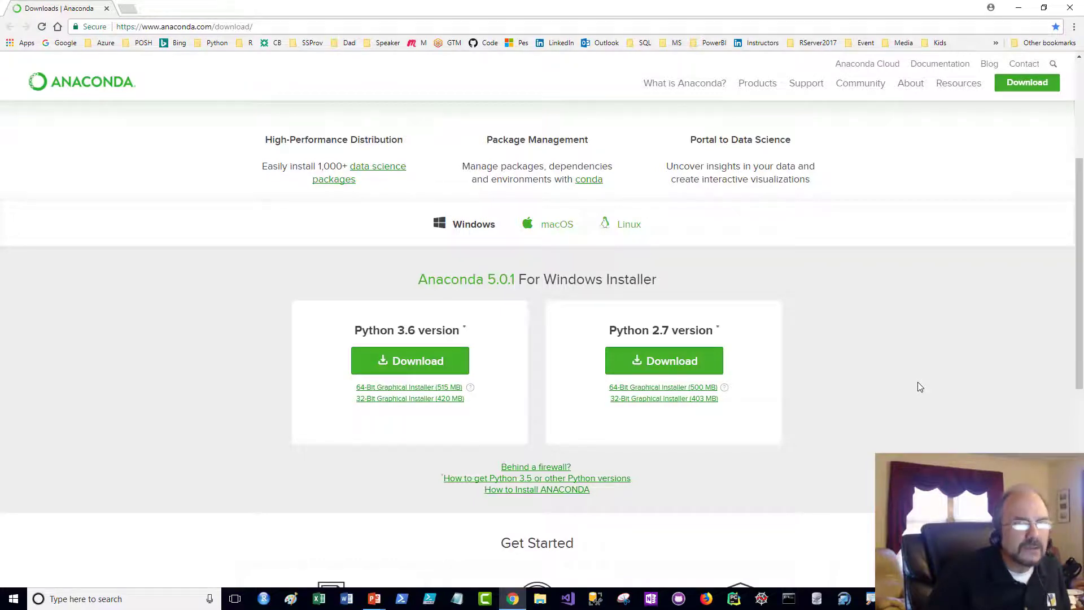
mouse_move(896, 384)
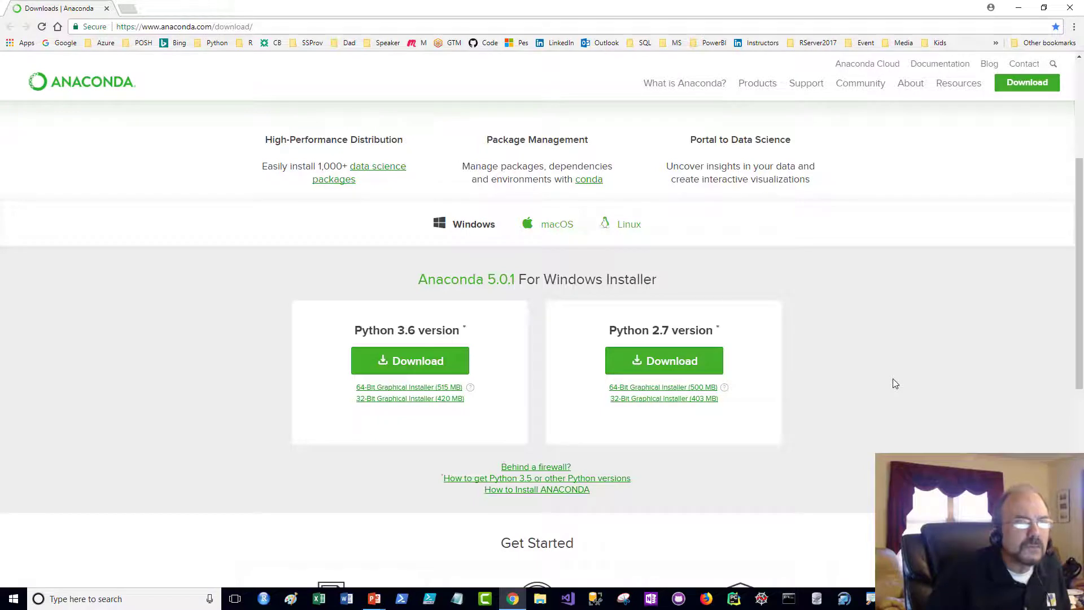
mouse_move(880, 381)
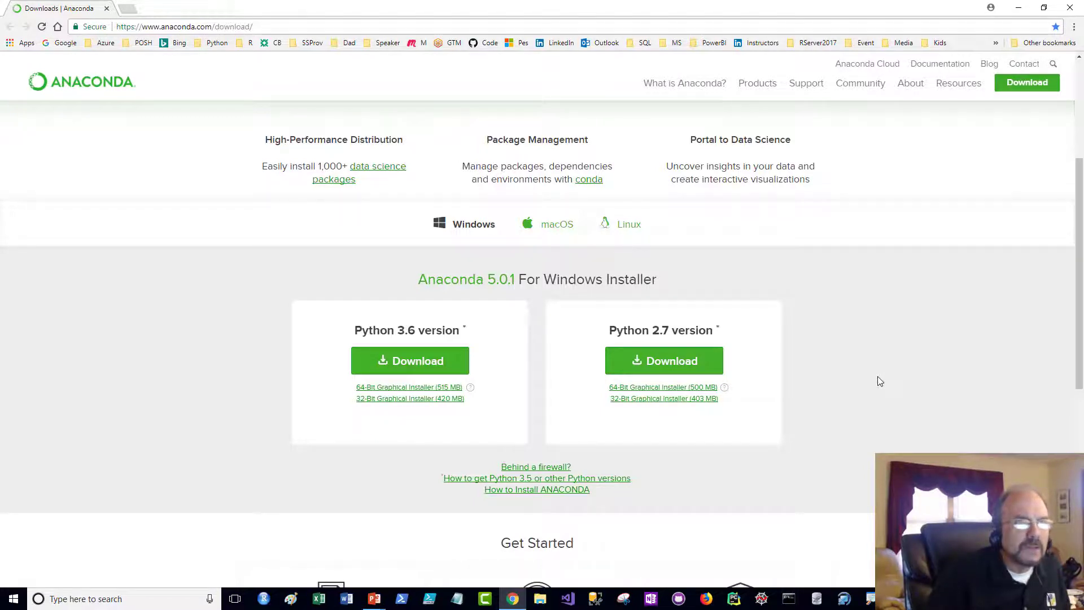
mouse_move(116, 346)
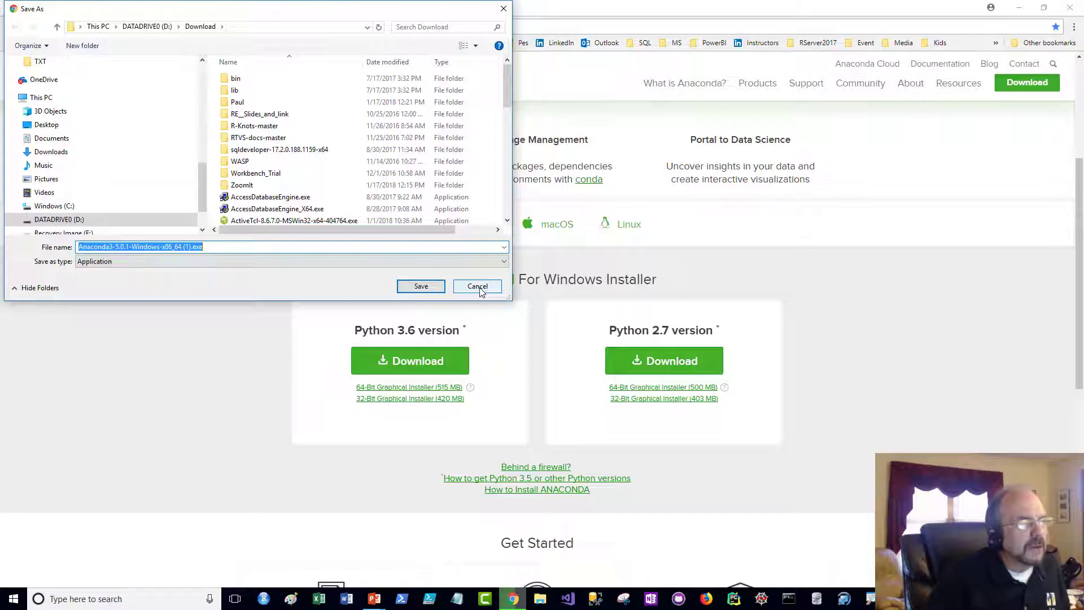
left_click(476, 286)
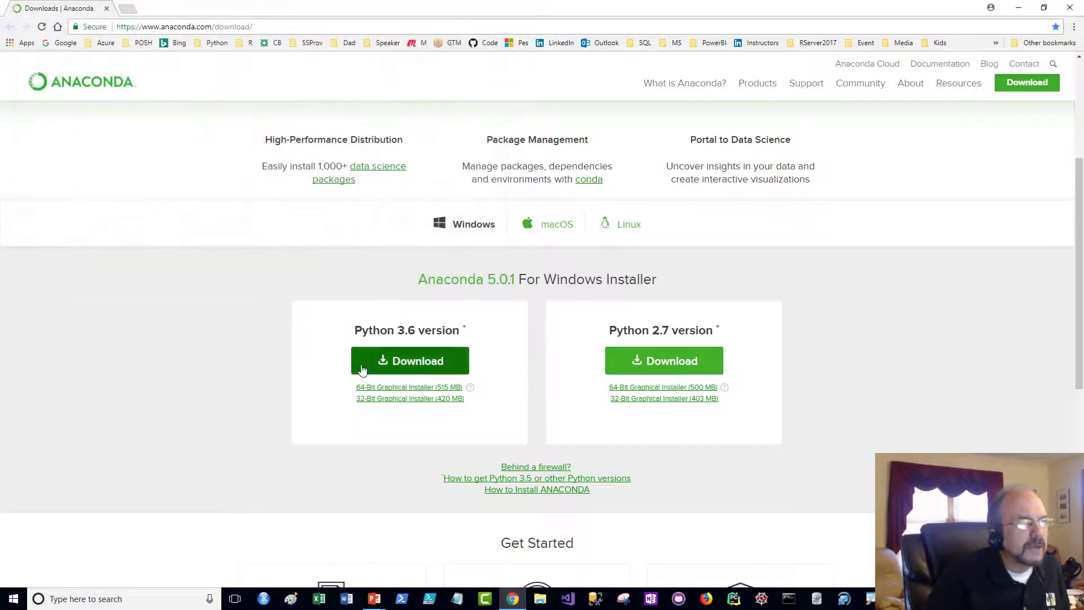
mouse_move(498, 592)
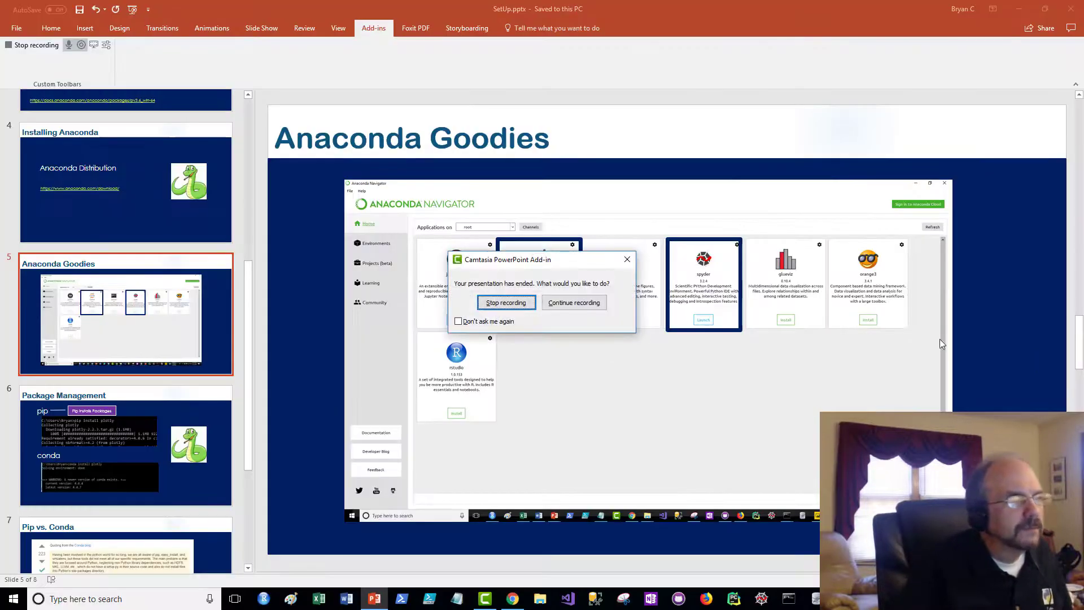
Dismiss the end-of-slide-show Camtasia prompt, returning to the Anaconda Goodies slide
left_click(506, 303)
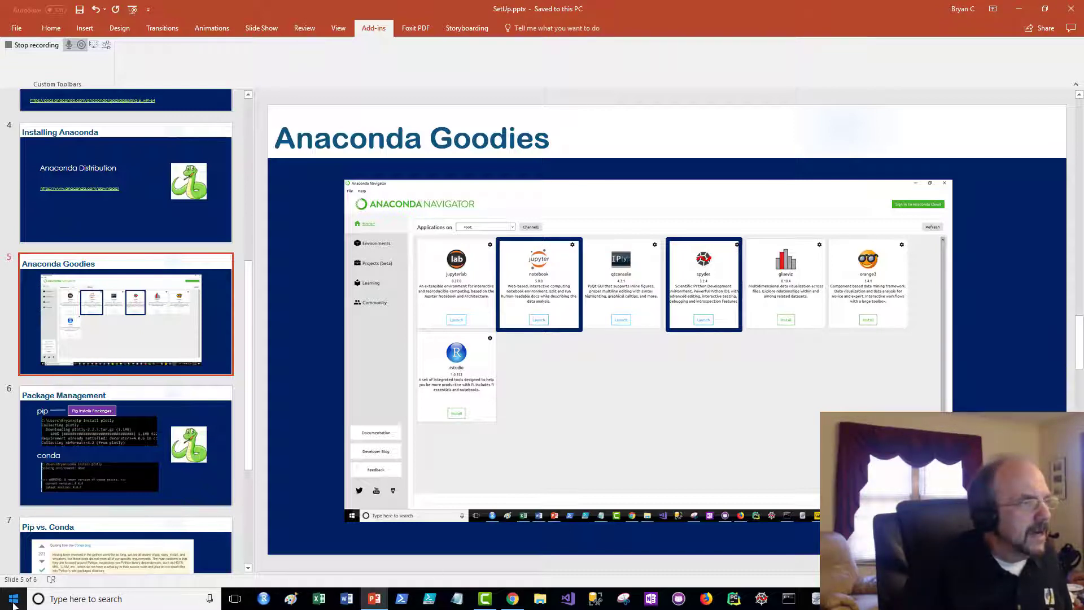
Briefly show the Start menu, then launch a Command Prompt window from the taskbar
left_click(12, 599)
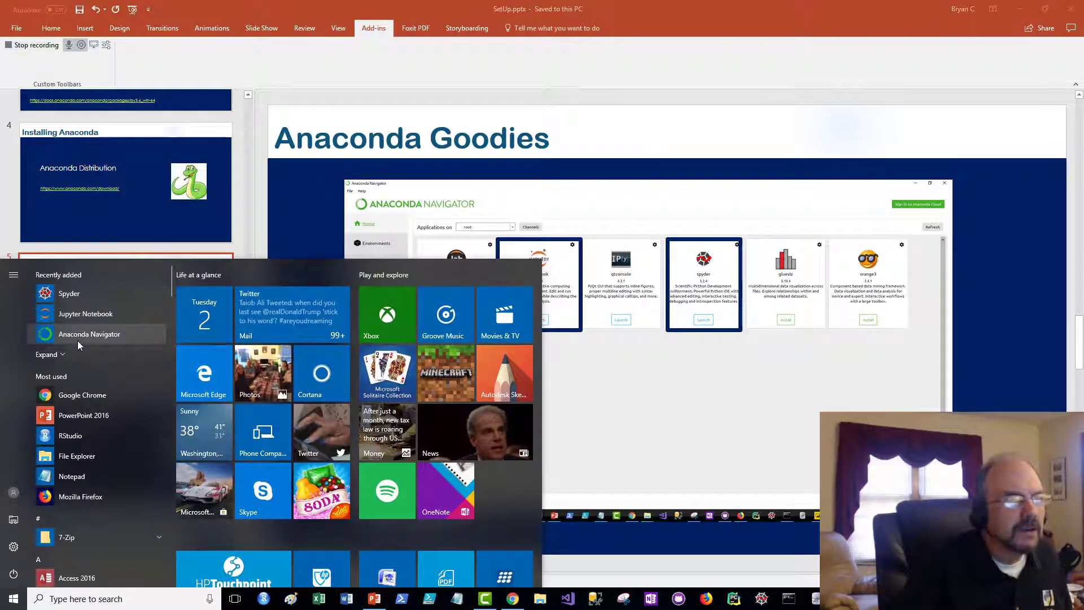
mouse_move(622, 384)
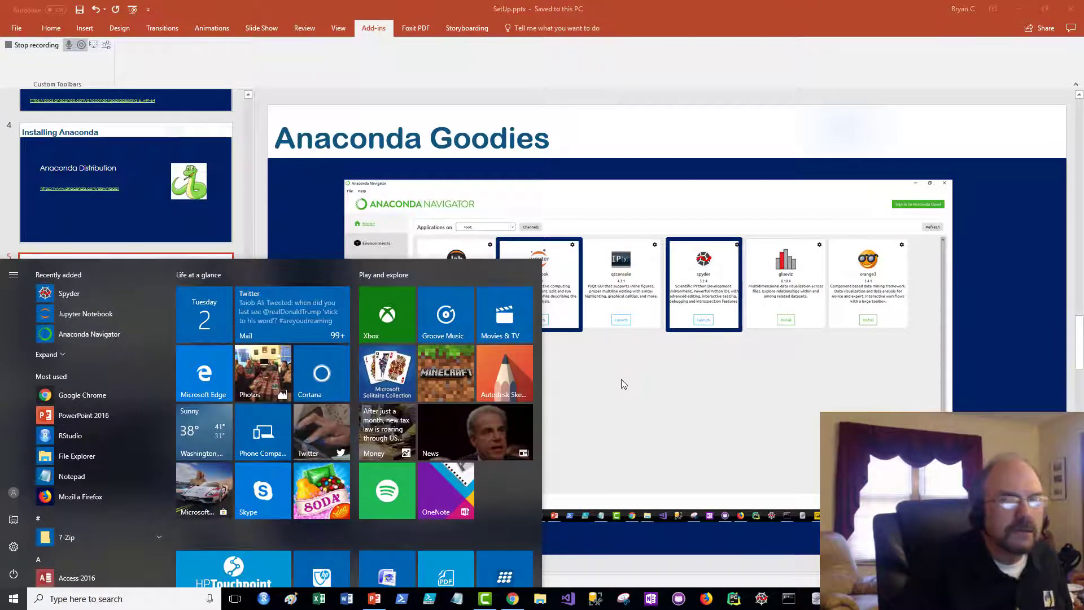
left_click(12, 599)
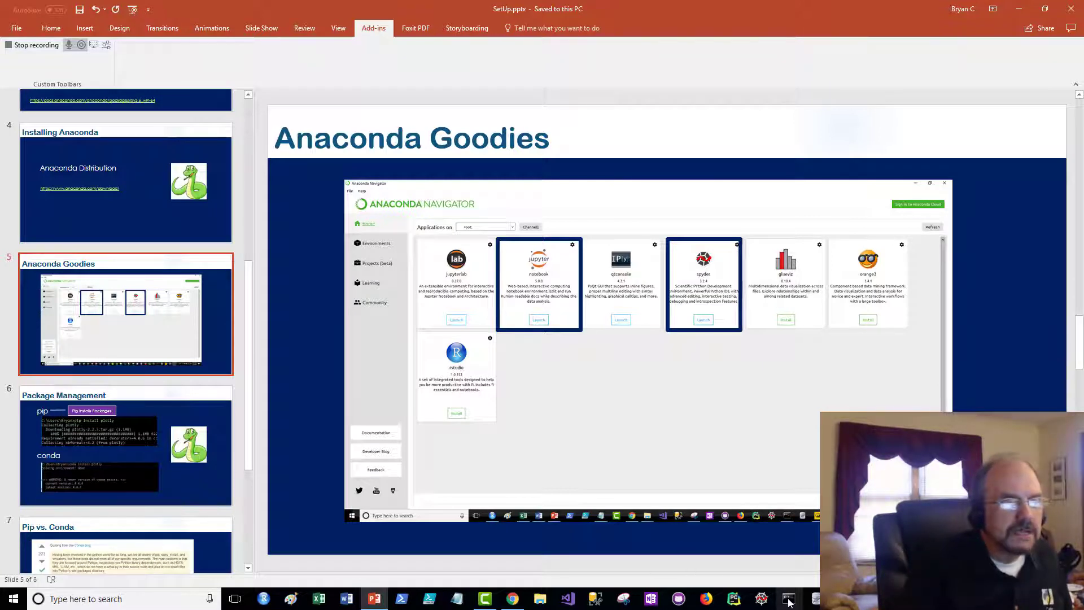
left_click(789, 598)
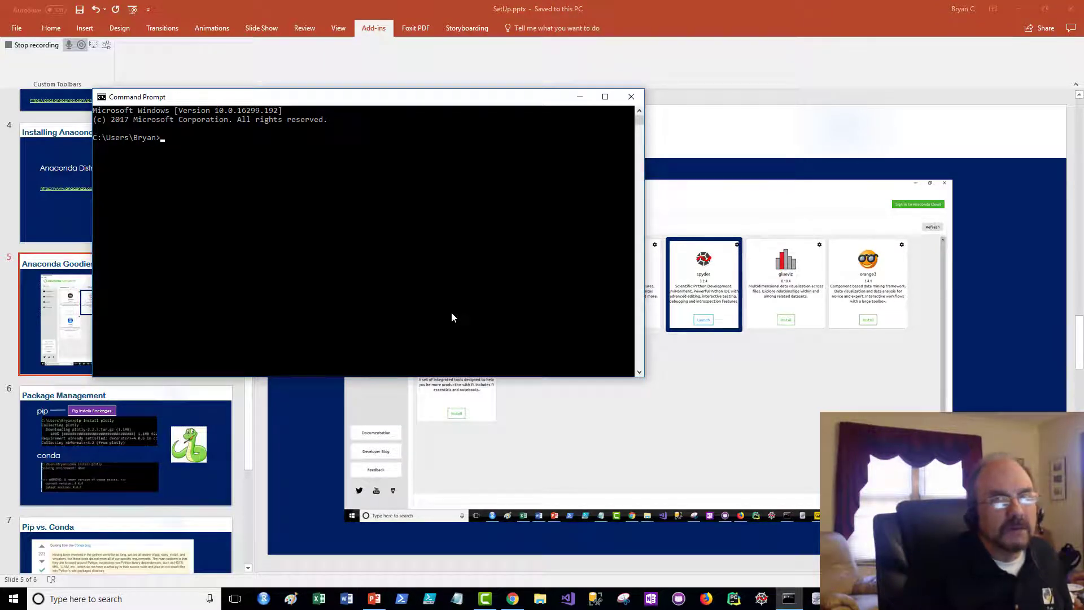
List the .bat files, switch to the JupyterTalks folder via goto_ji, and start jupyter notebook
type("dir *.bat")
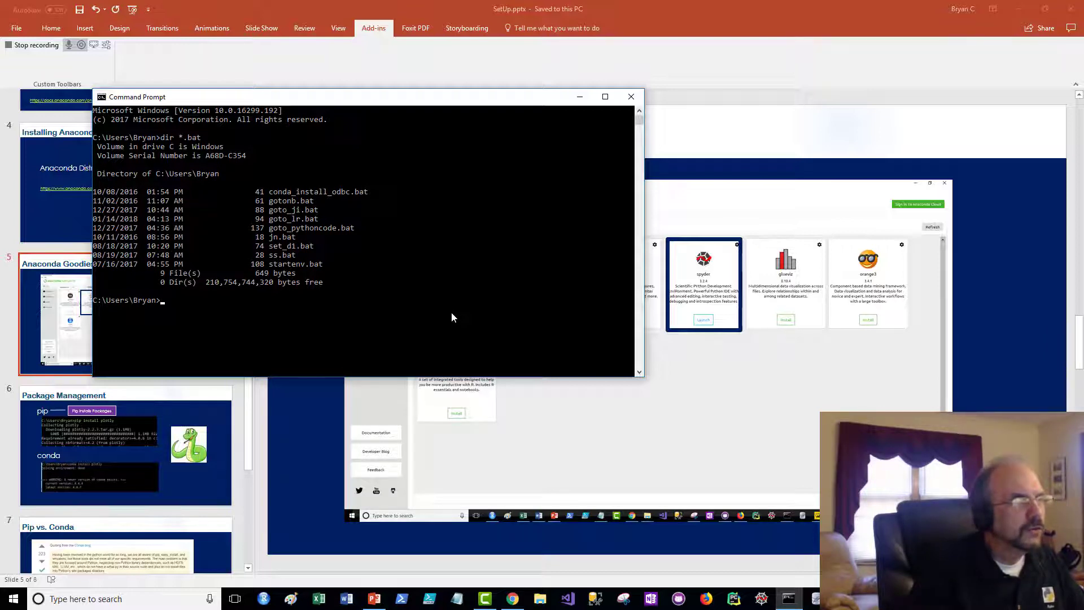
type("g")
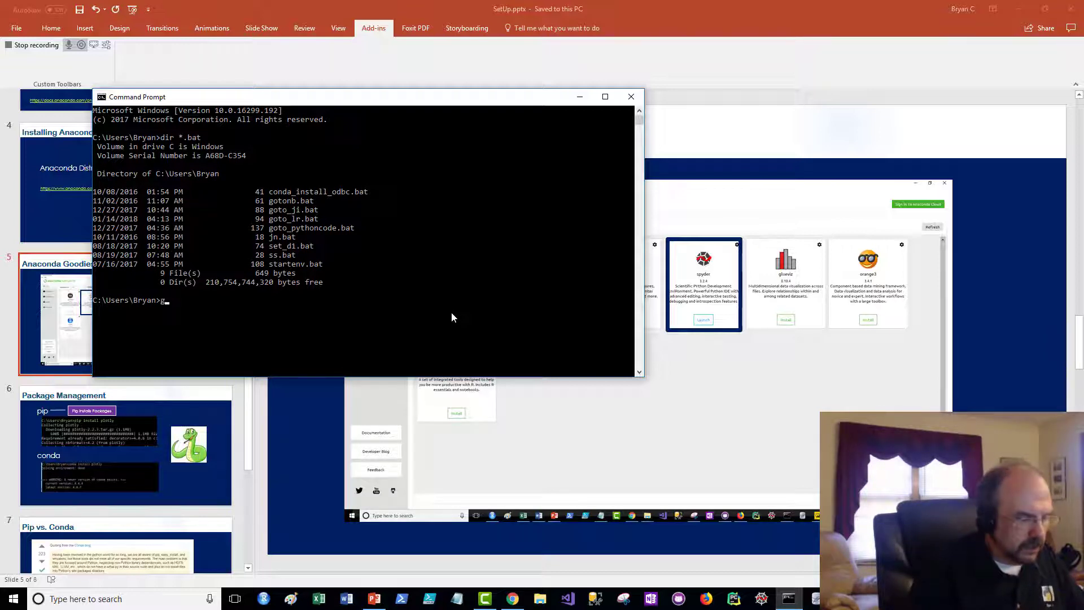
type("oto_ji")
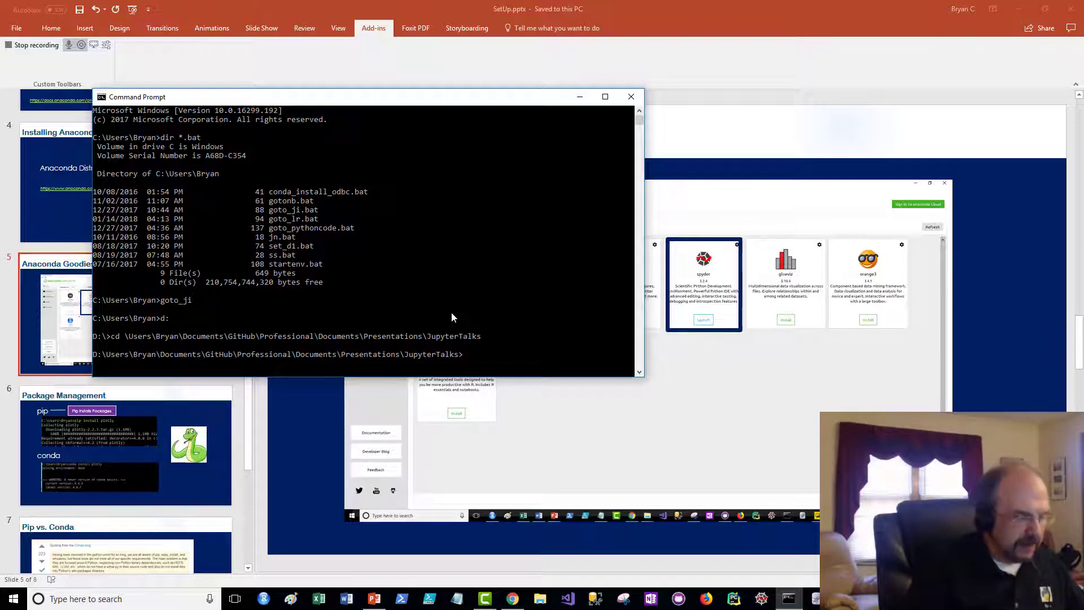
type("jupyter noteb")
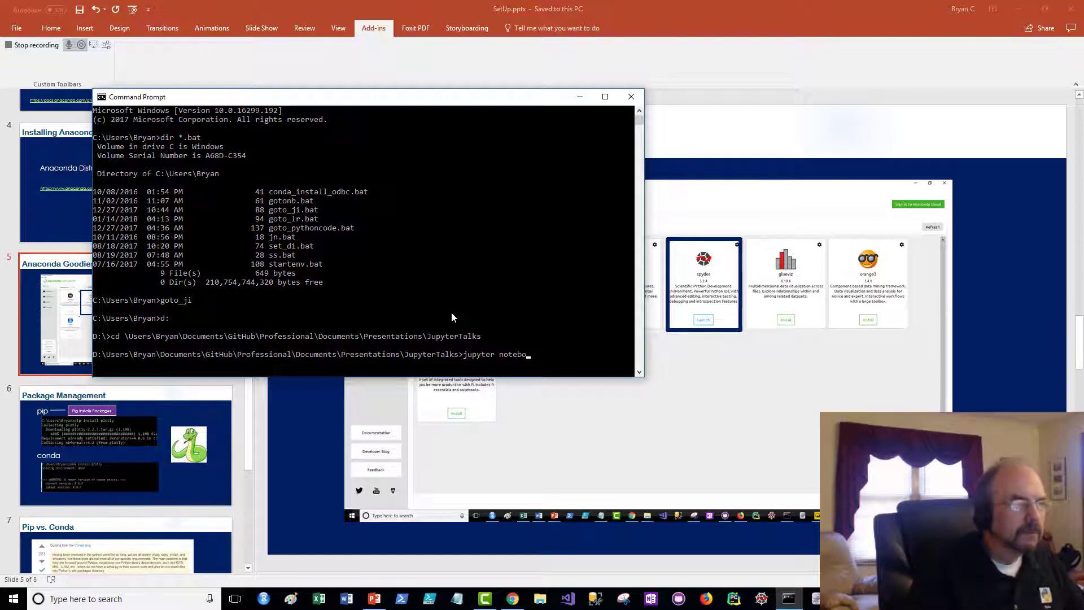
type("ok")
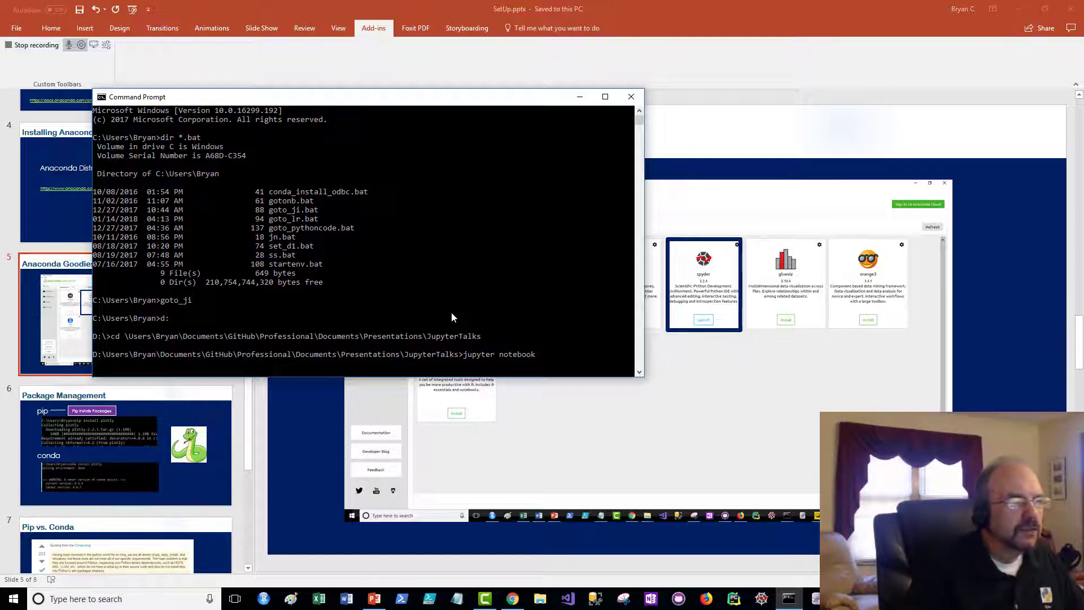
key("Return")
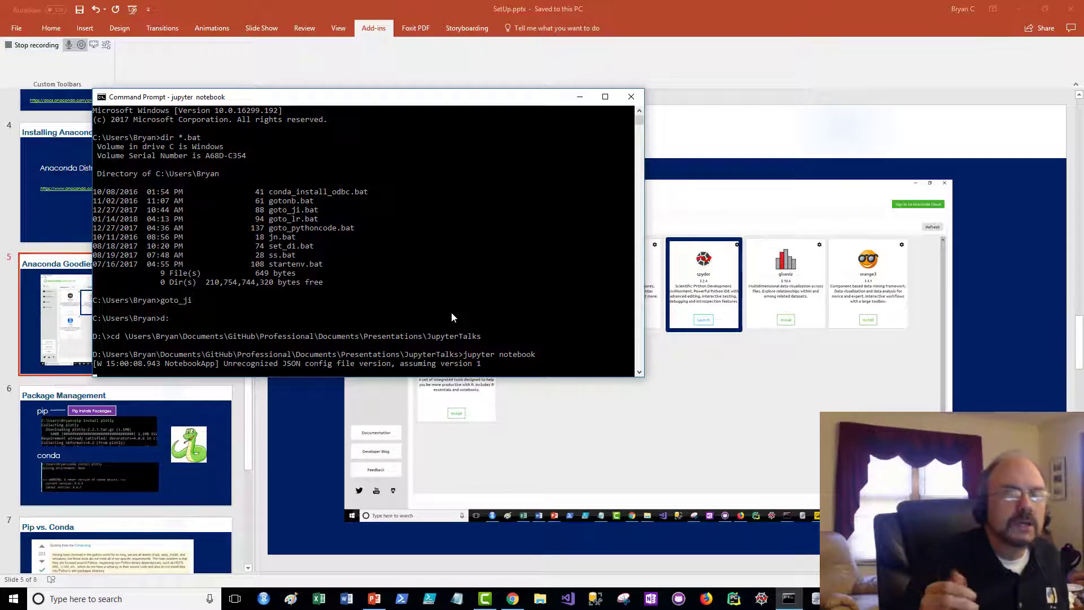
left_click(510, 598)
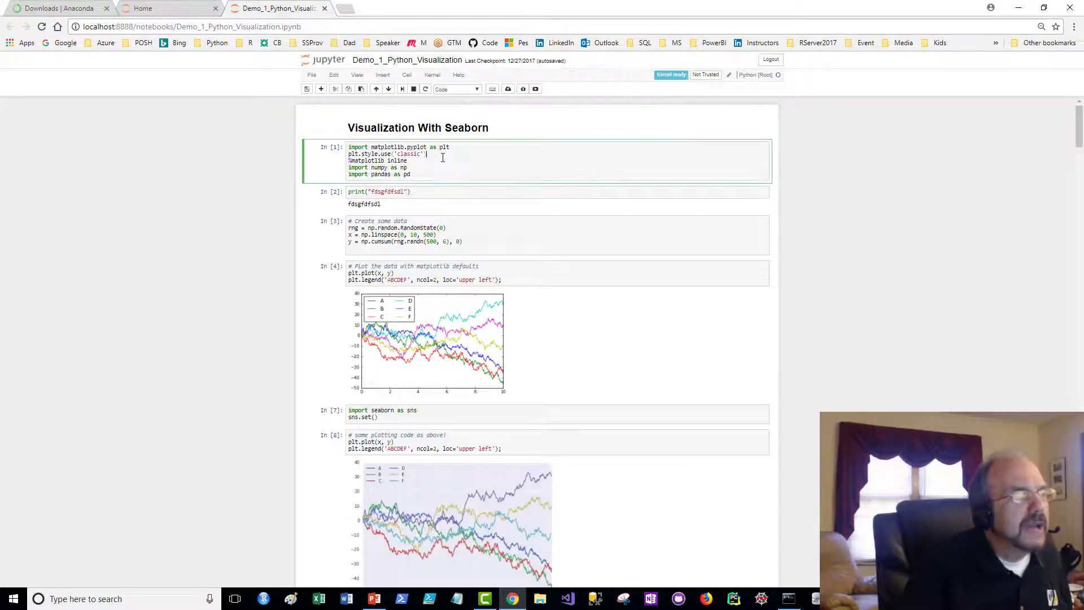
Scroll the notebook down to the Visualization With Seaborn heading cell
scroll("down", 3)
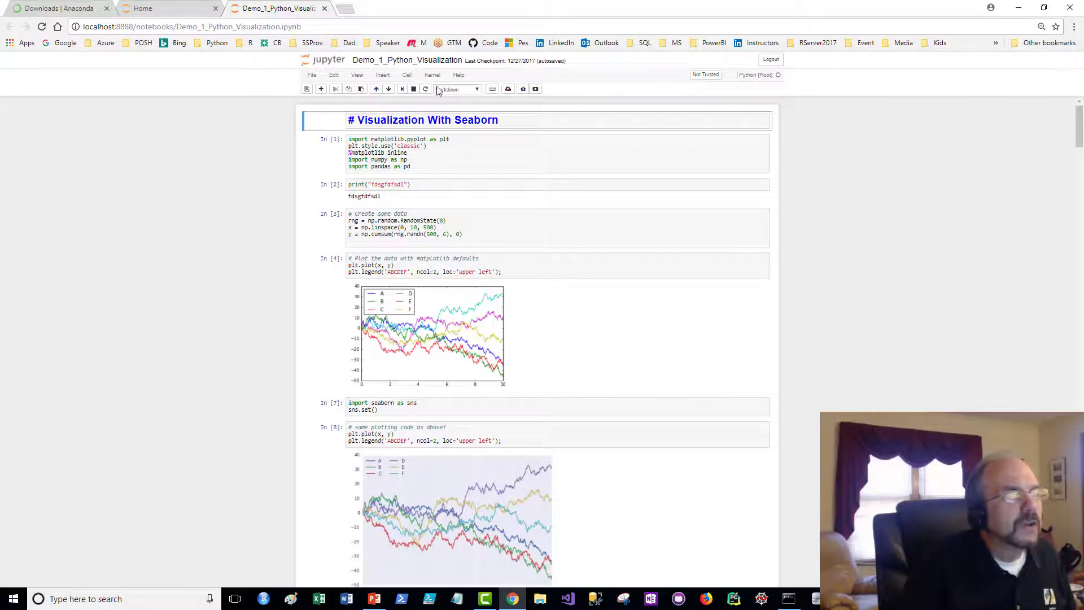
Keep the heading cell's type as Markdown in the cell type list
left_click(458, 88)
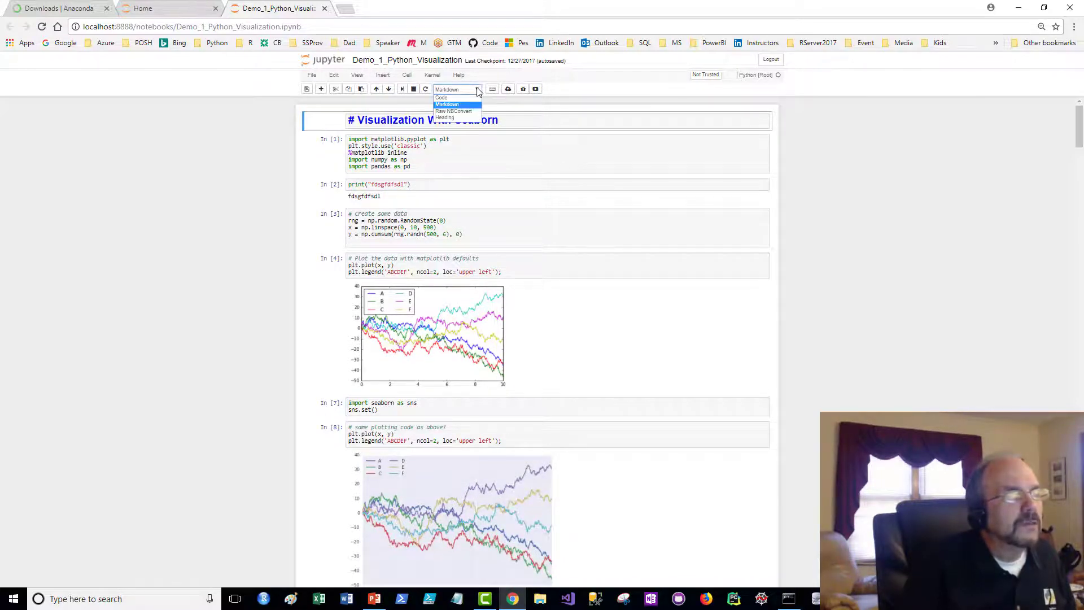
left_click(447, 104)
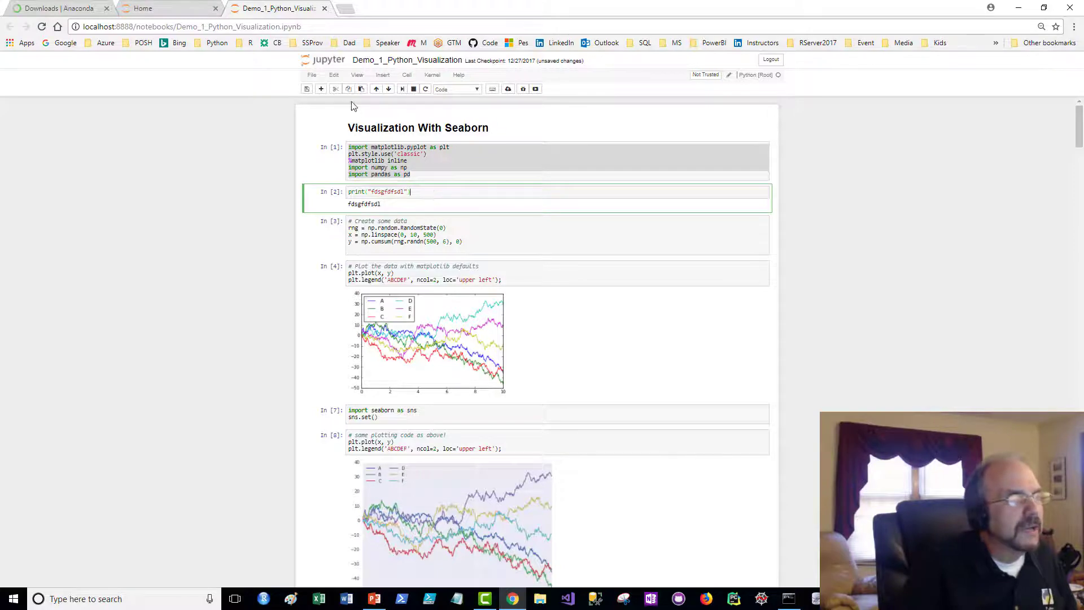
left_click(335, 88)
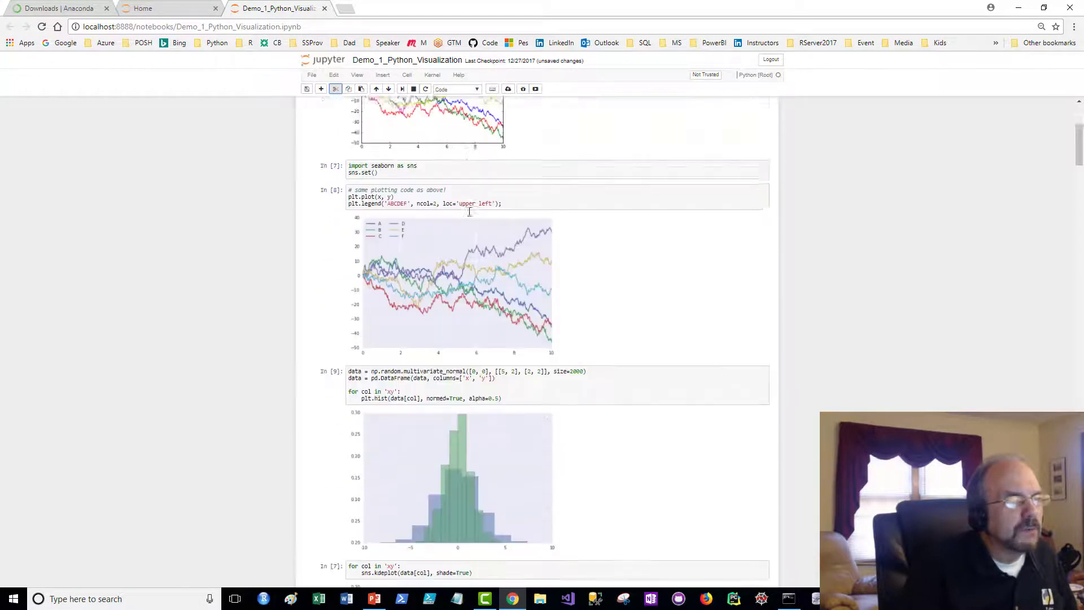
scroll("up", 3)
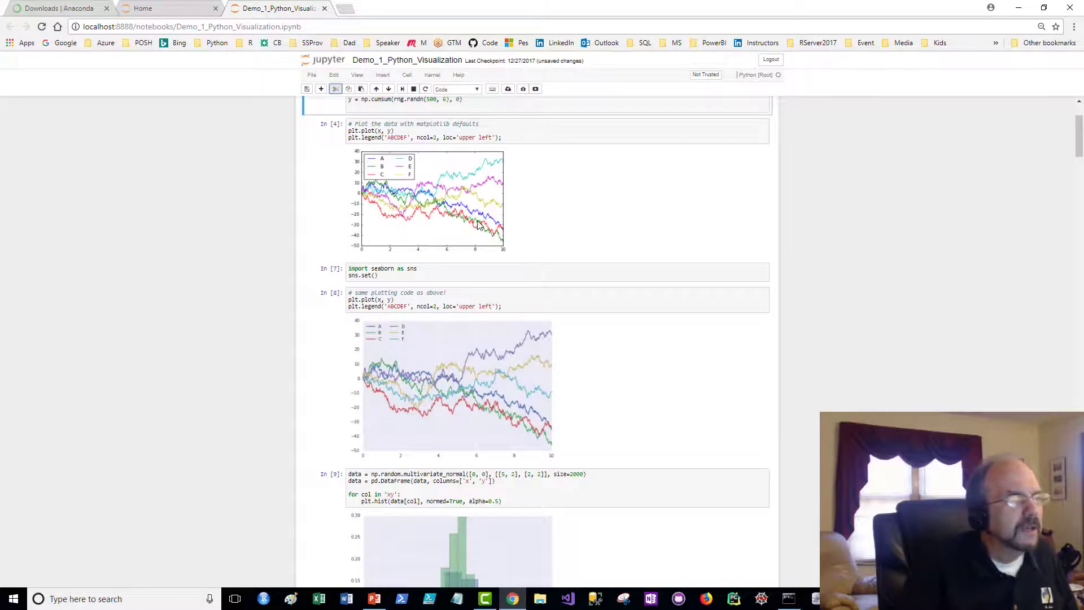
scroll("down", 3)
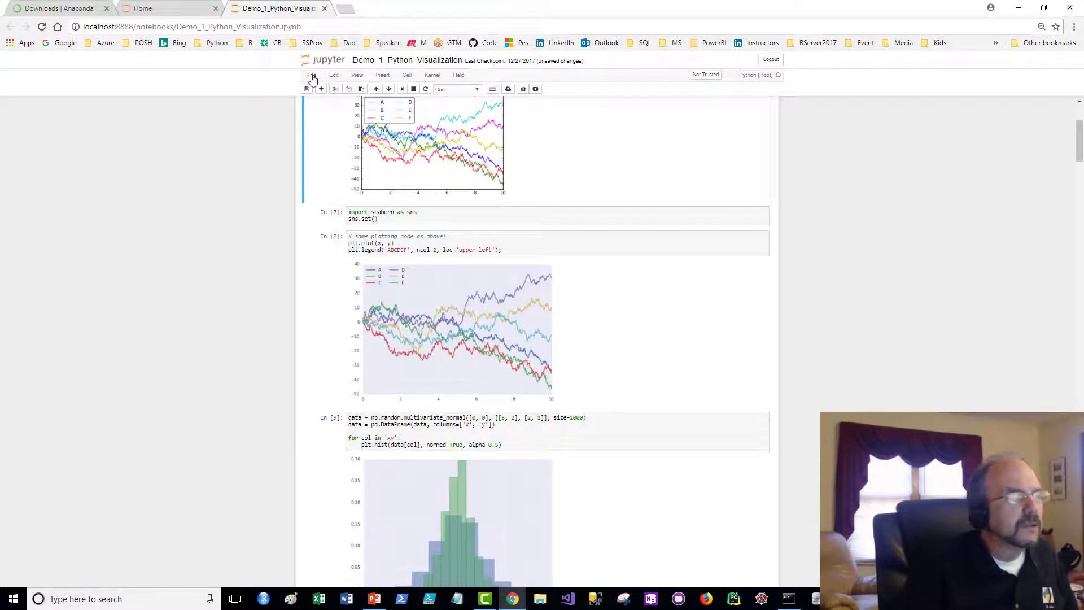
Leave the notebook for the Jupyter file list and open the Demo_2_R notebook
left_click(312, 74)
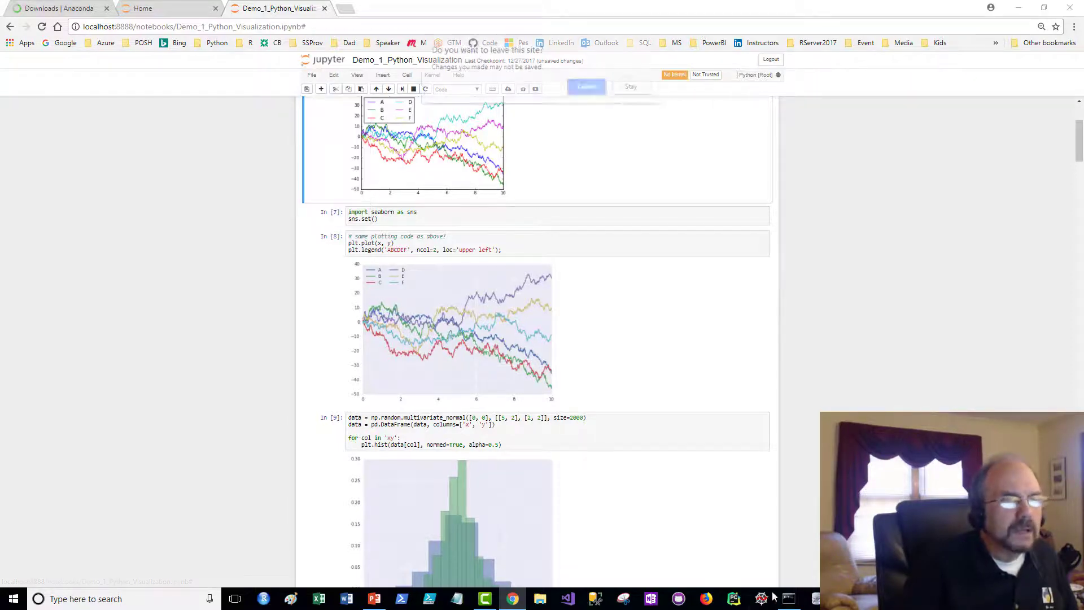
left_click(788, 599)
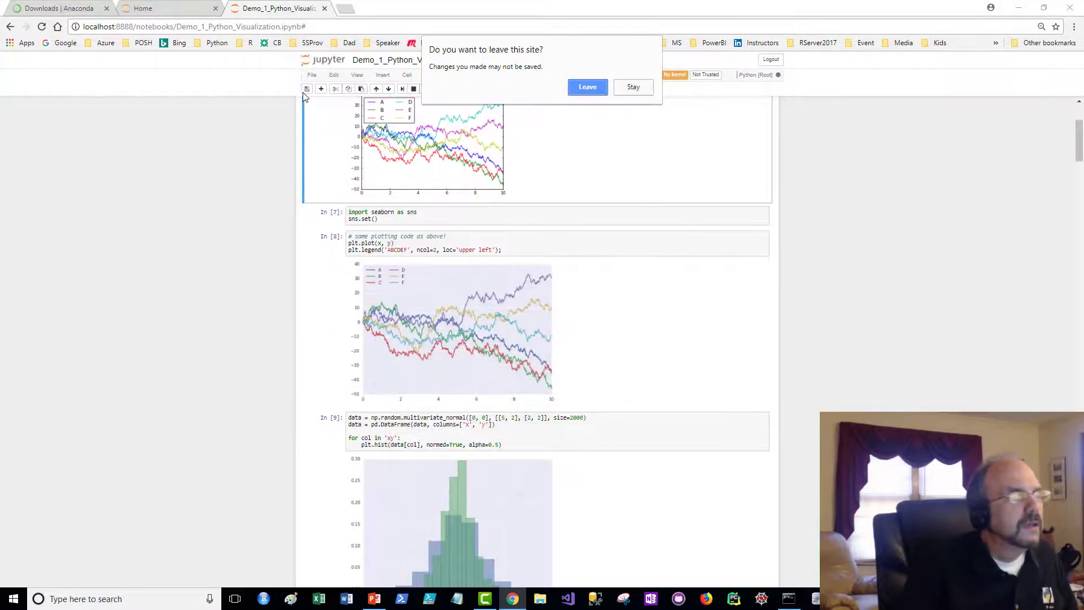
left_click(587, 87)
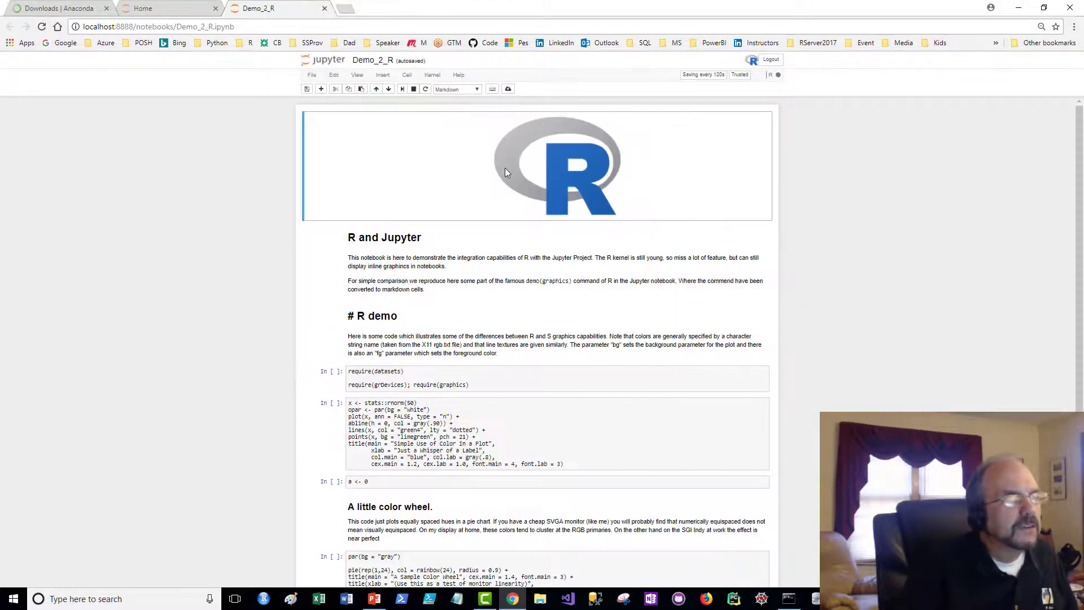
View the logo cell's markdown source, re-render it, and select the Simple Use of Color code cell
double_click(535, 166)
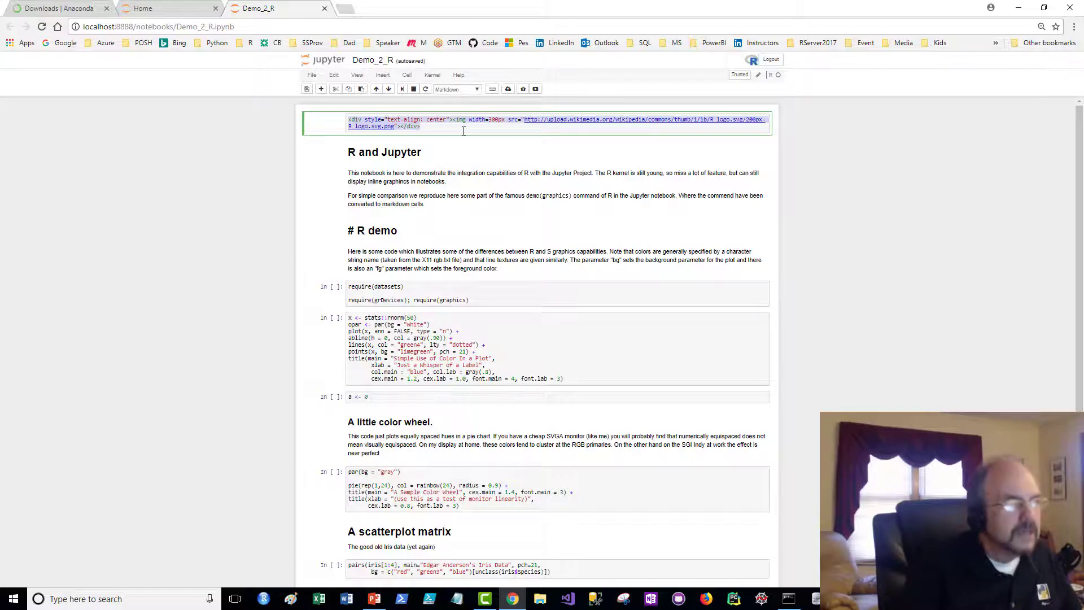
key("shift+enter")
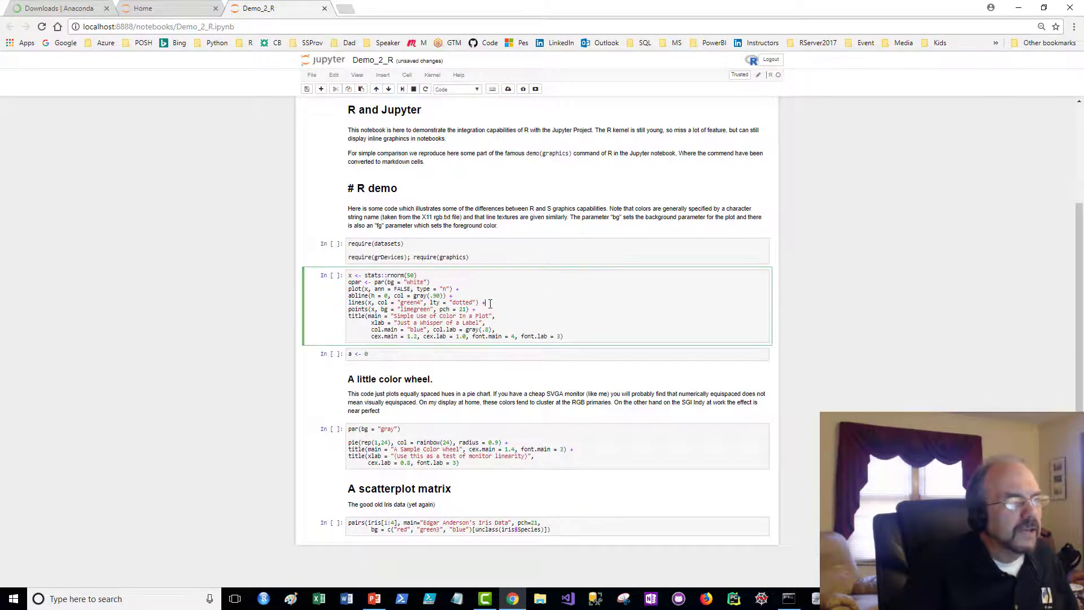
left_click(485, 304)
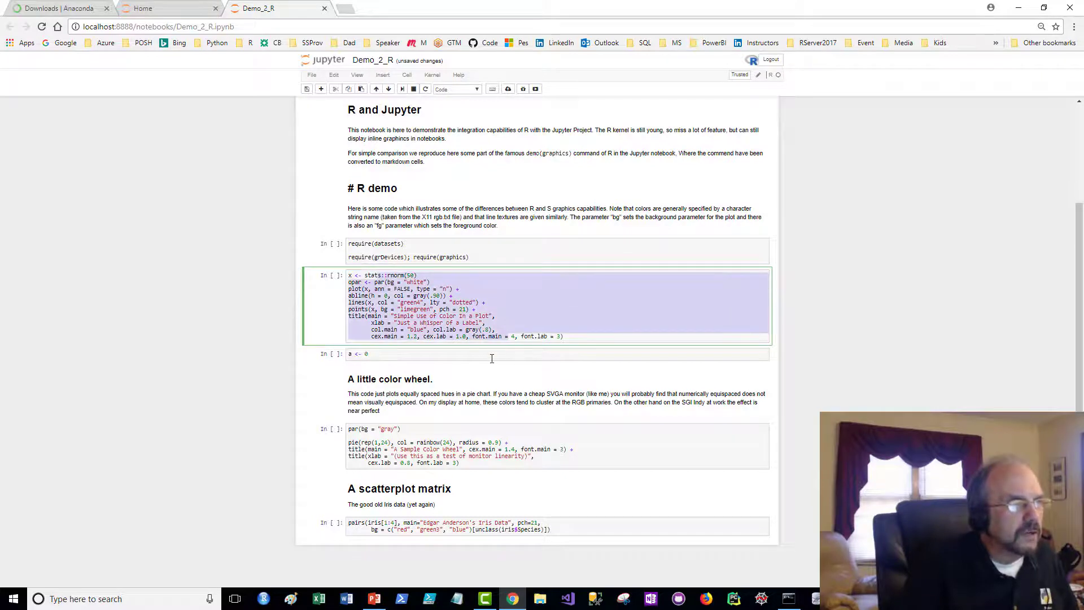
left_click(407, 244)
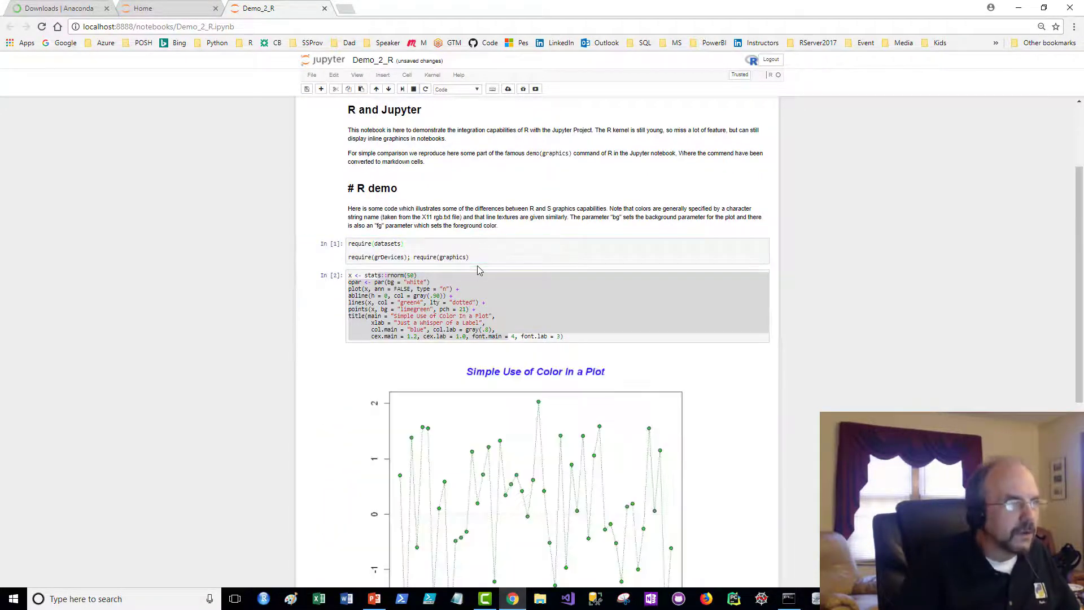
Run the first two R cells and scroll down to the green Simple Use of Color in a Plot chart
scroll("down", 3)
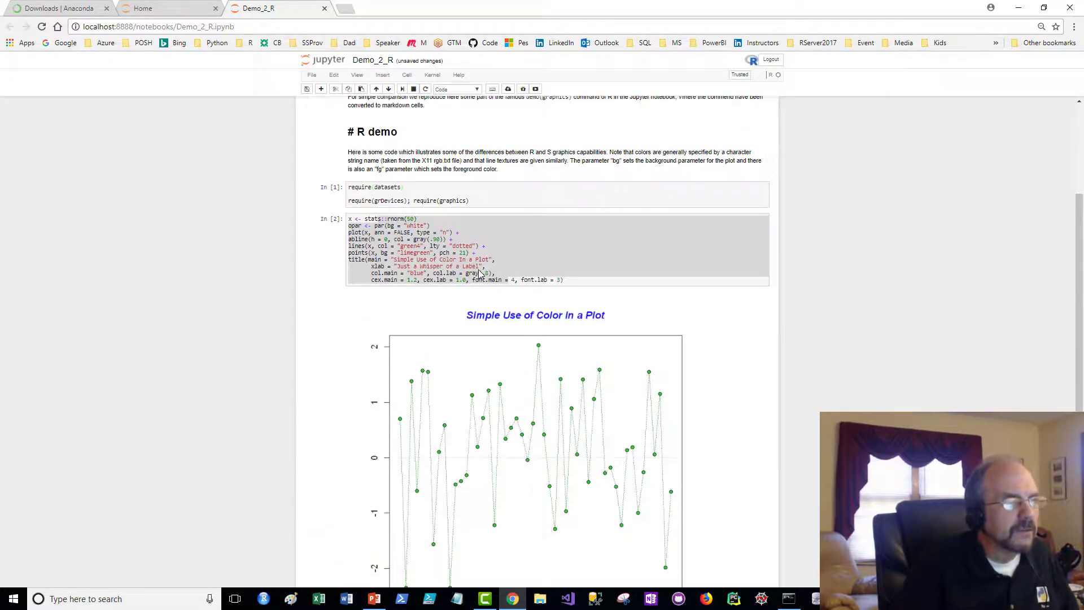
scroll("down", 3)
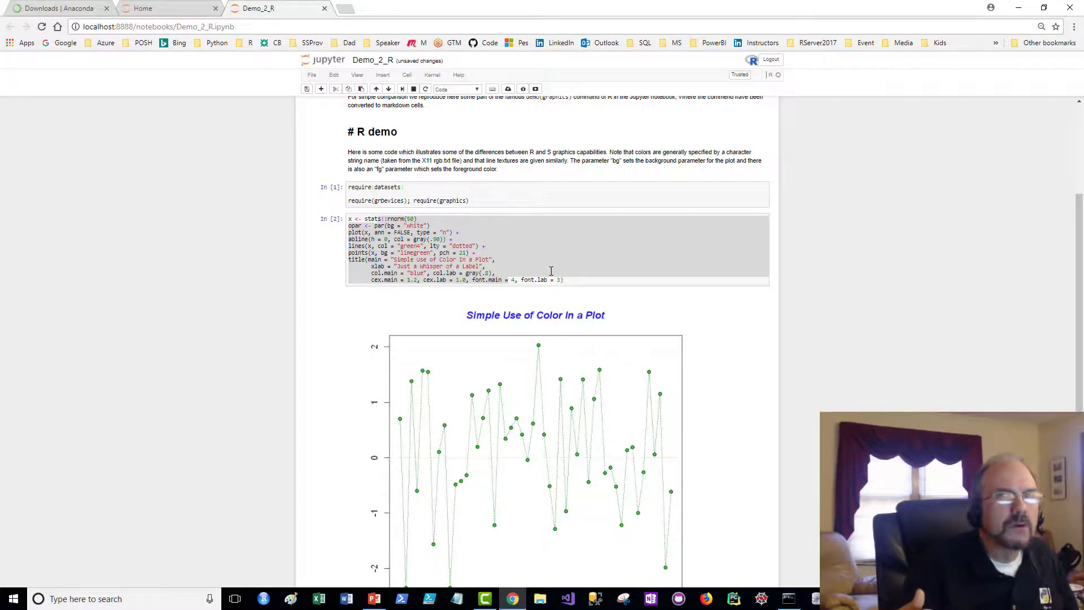
scroll("down", 3)
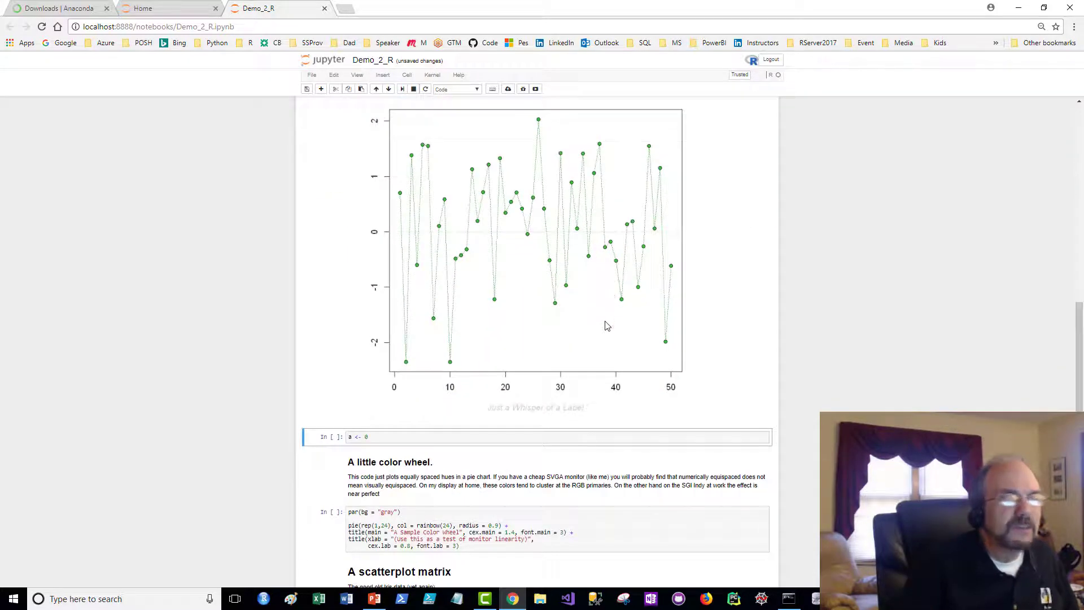
scroll("down", 3)
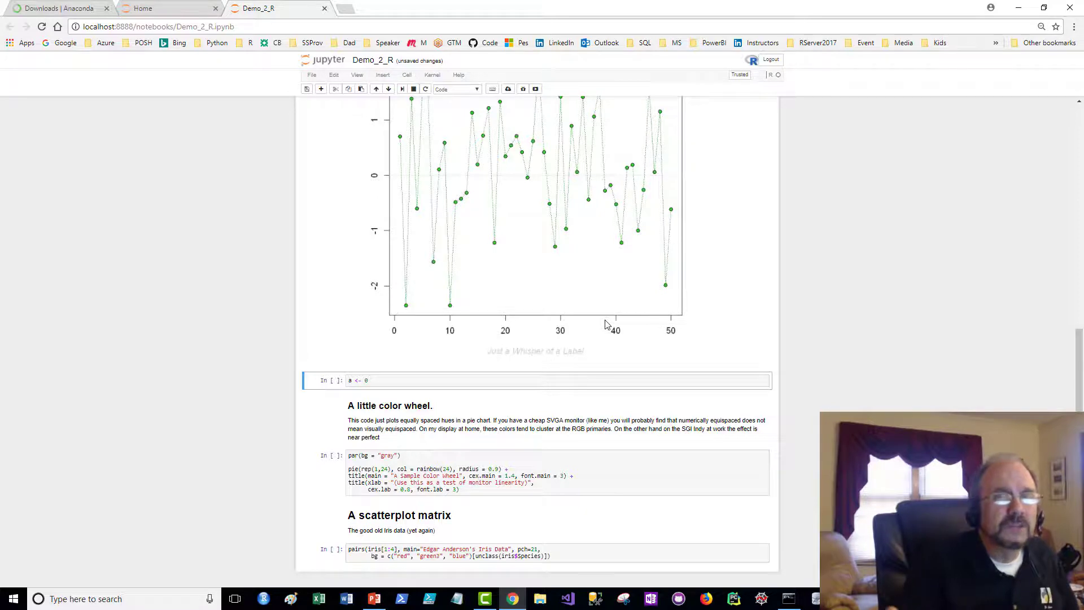
mouse_move(611, 327)
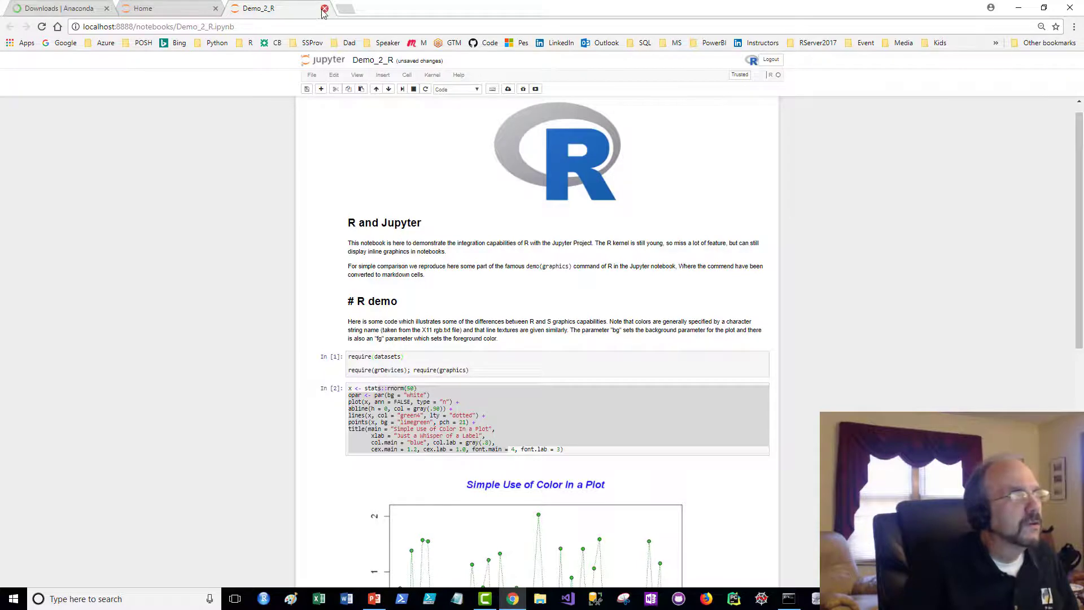
Close the Demo_2_R and Jupyter Home browser tabs, leaving the Anaconda download page
left_click(324, 9)
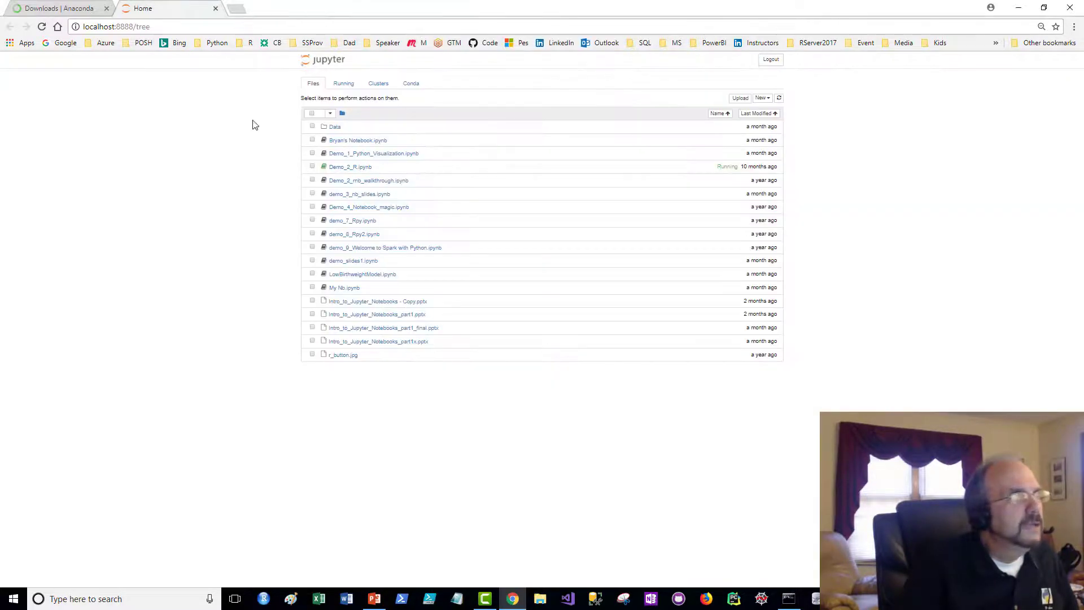
left_click(55, 8)
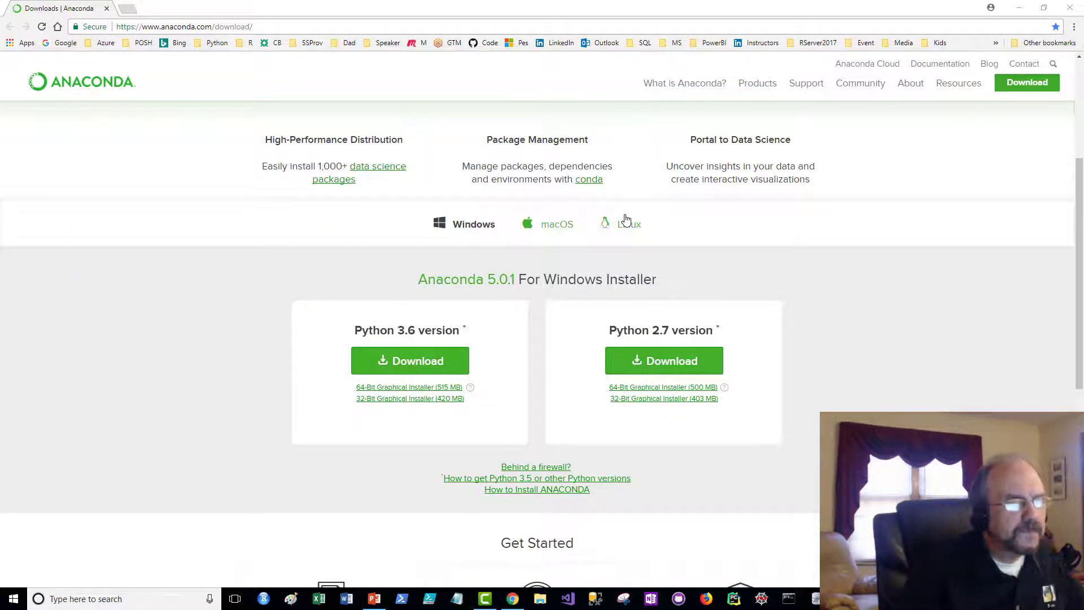
mouse_move(668, 202)
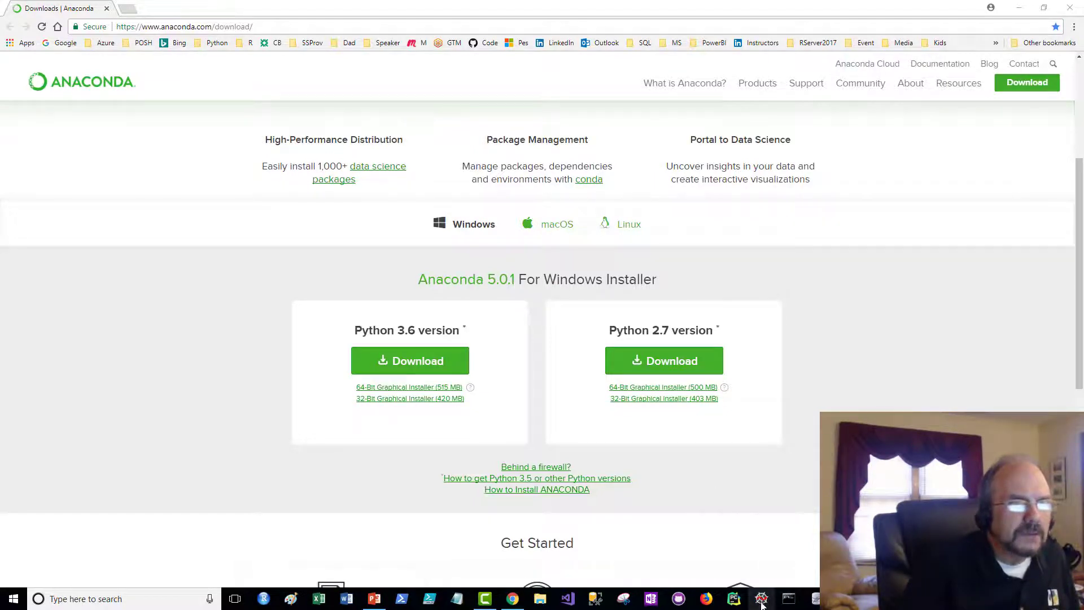
Launch Spyder from the Anaconda entries in the Start menu app list
left_click(13, 599)
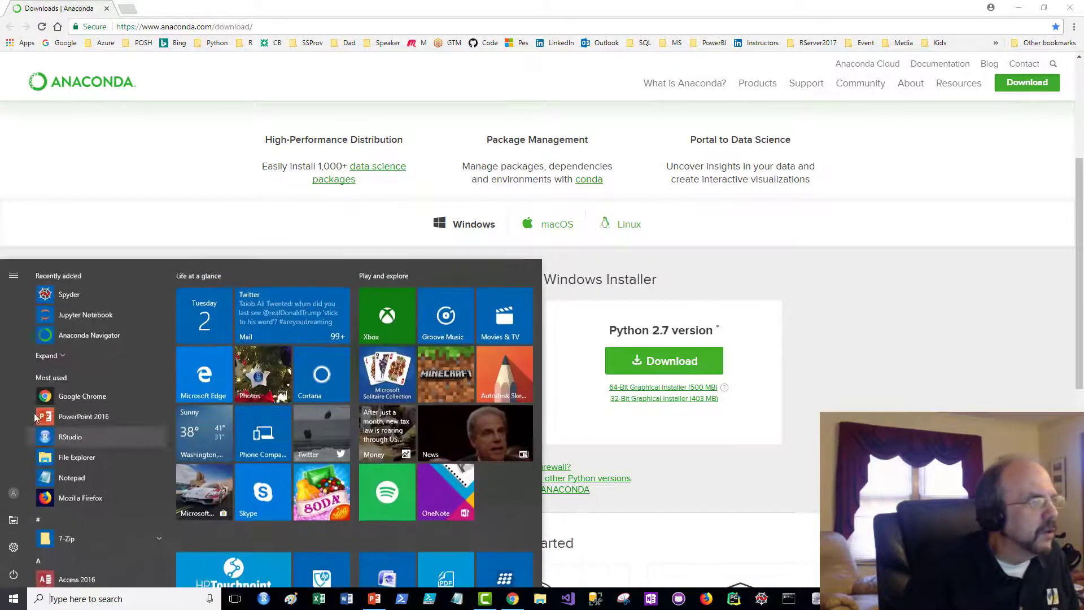
scroll("down", 3)
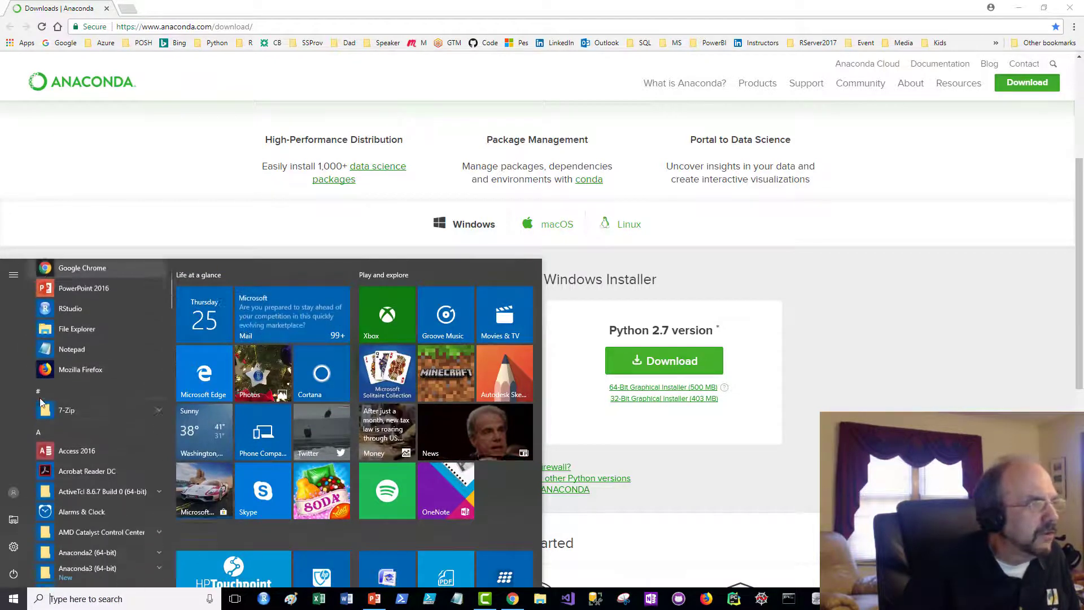
scroll("down", 3)
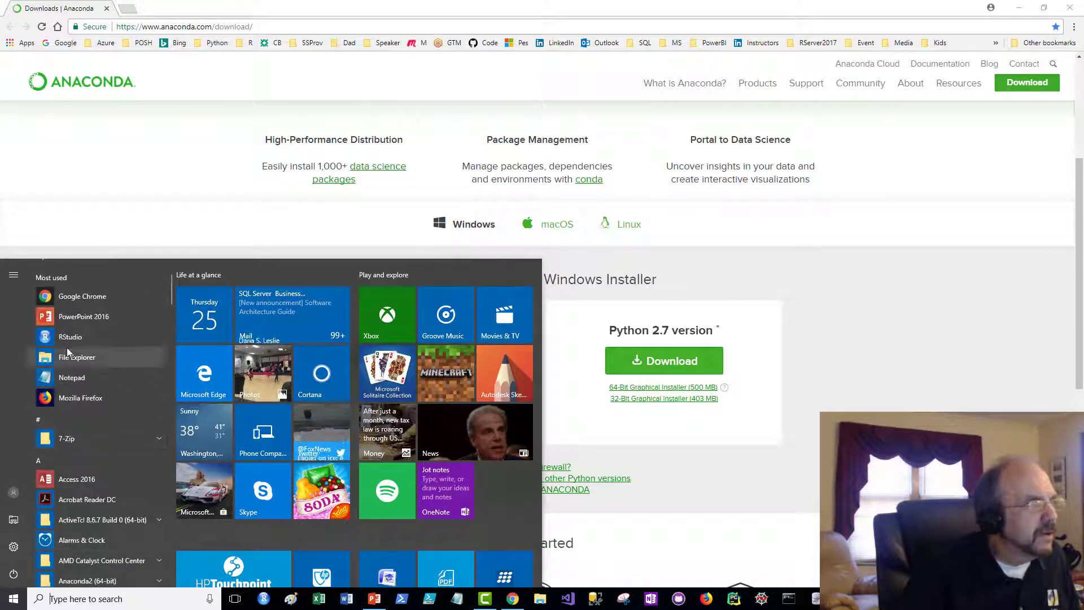
scroll("down", 3)
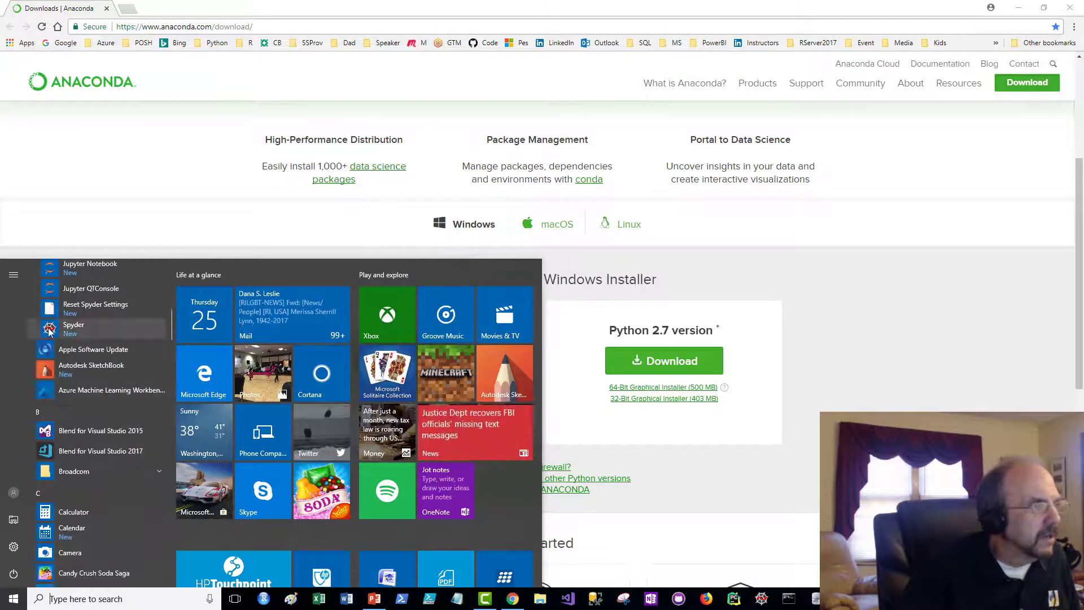
left_click(55, 328)
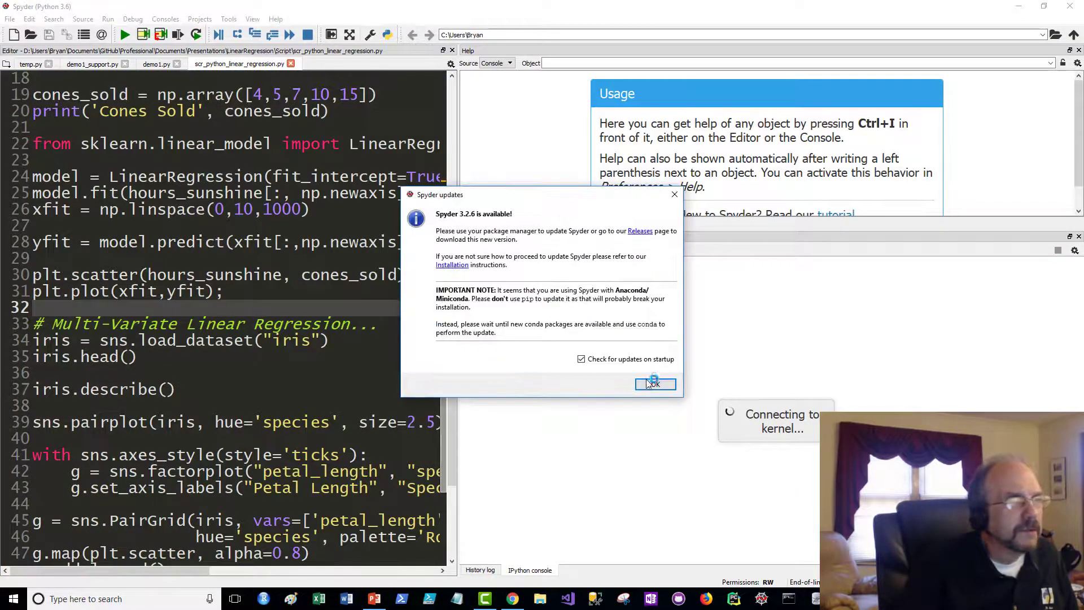
Dismiss the Spyder update notice and assign a = 44 in the IPython console
left_click(654, 384)
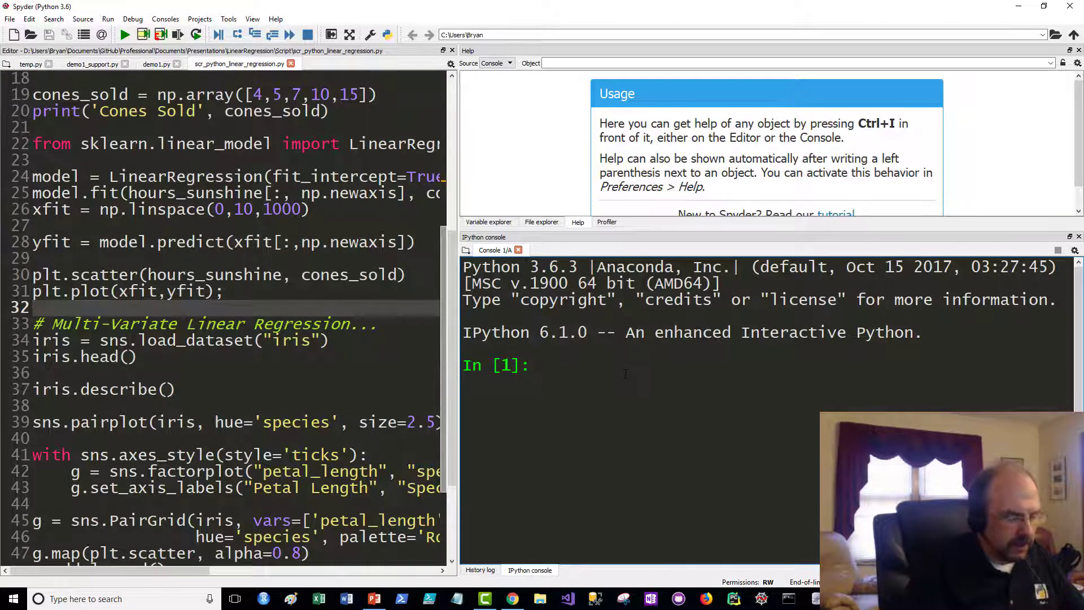
type("a = 44")
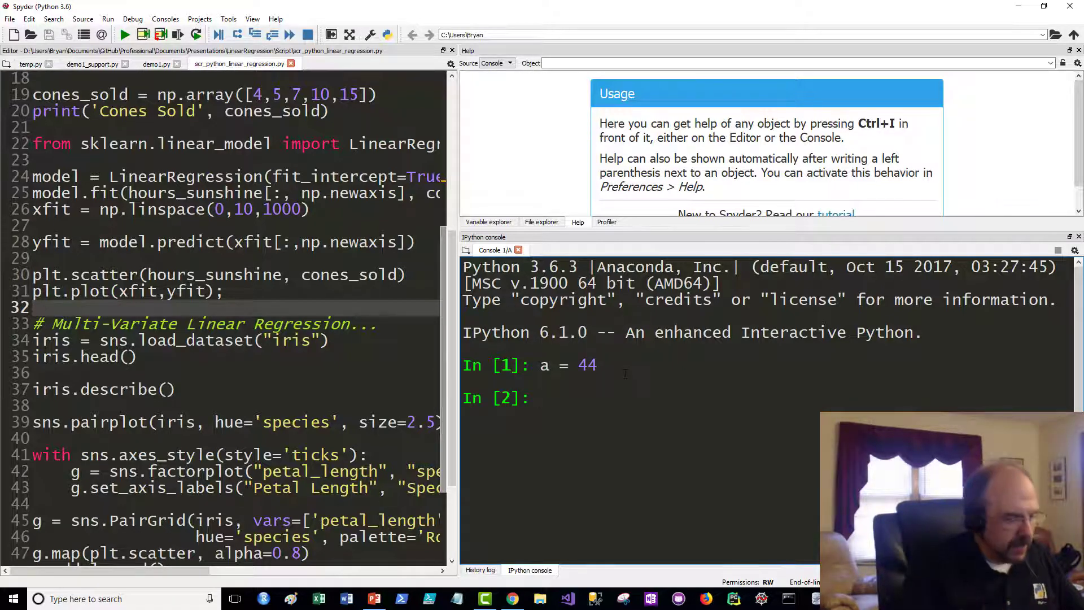
key("enter")
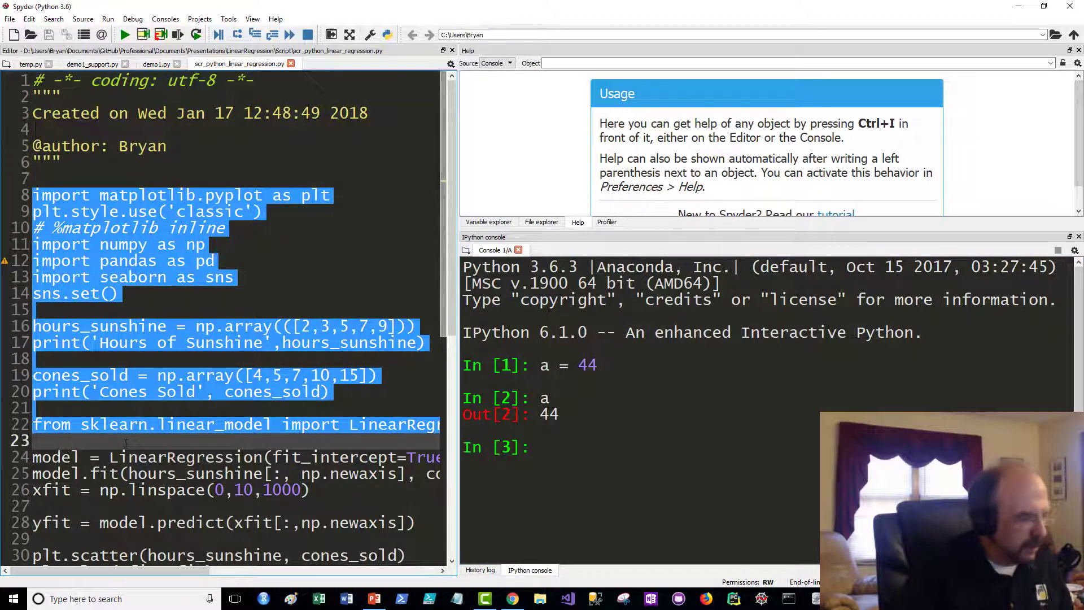
Run the import and data lines, then select the model-fitting and plotting lines 24–31
left_click(602, 447)
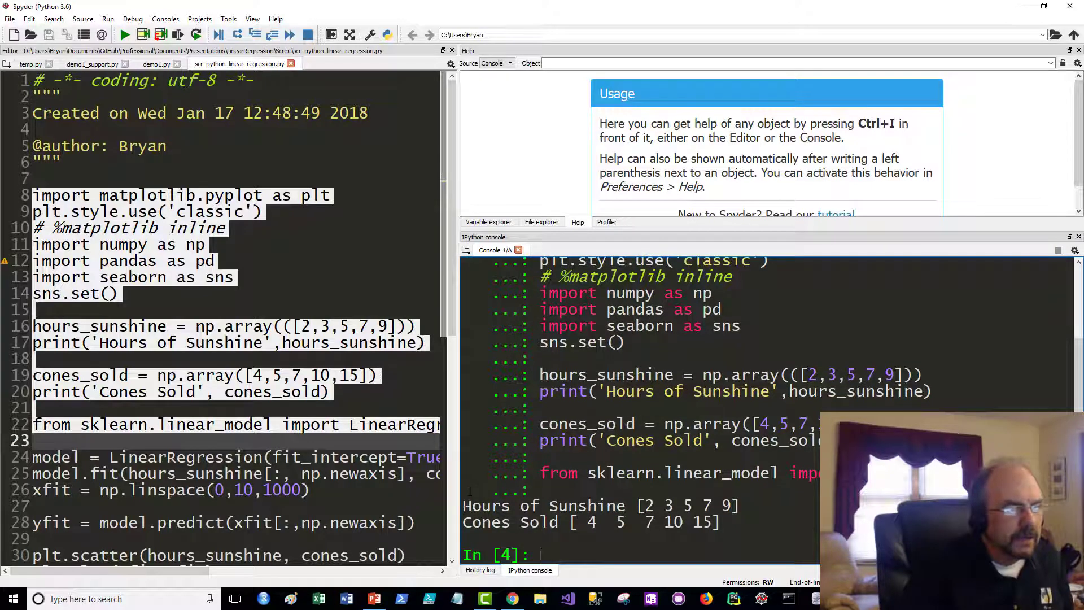
left_click_drag(33, 195, 33, 440)
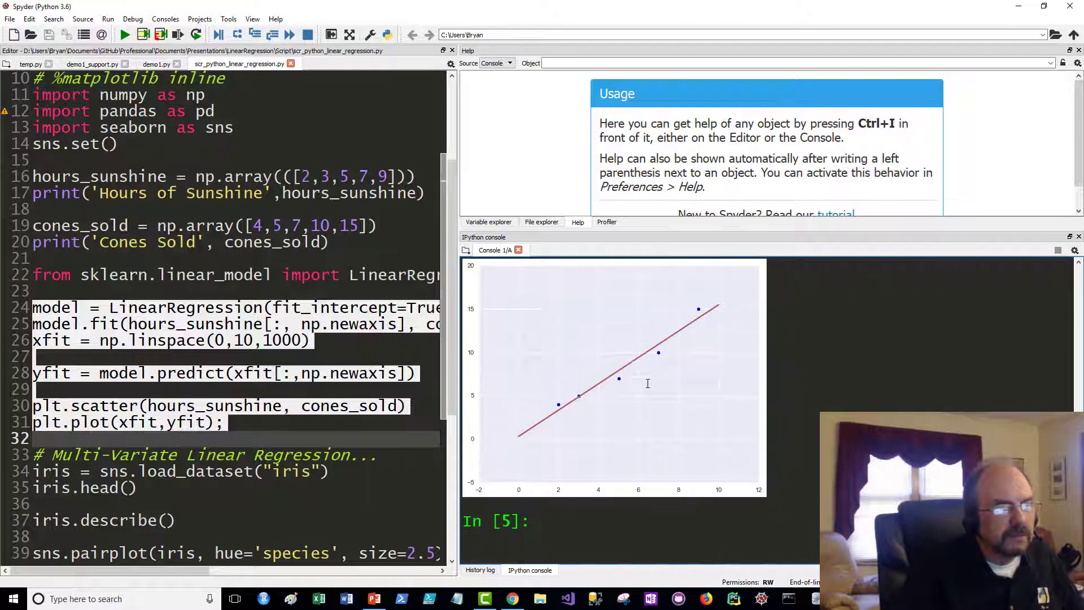
mouse_move(623, 411)
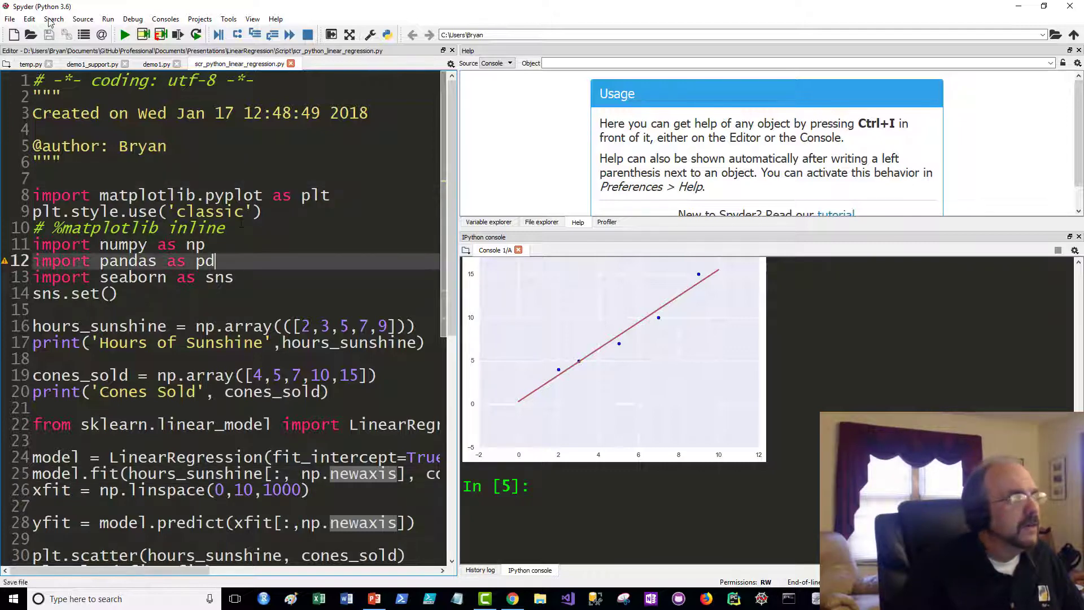
Browse the Consoles and Tools menus to show Spyder's Preferences entry
left_click(165, 20)
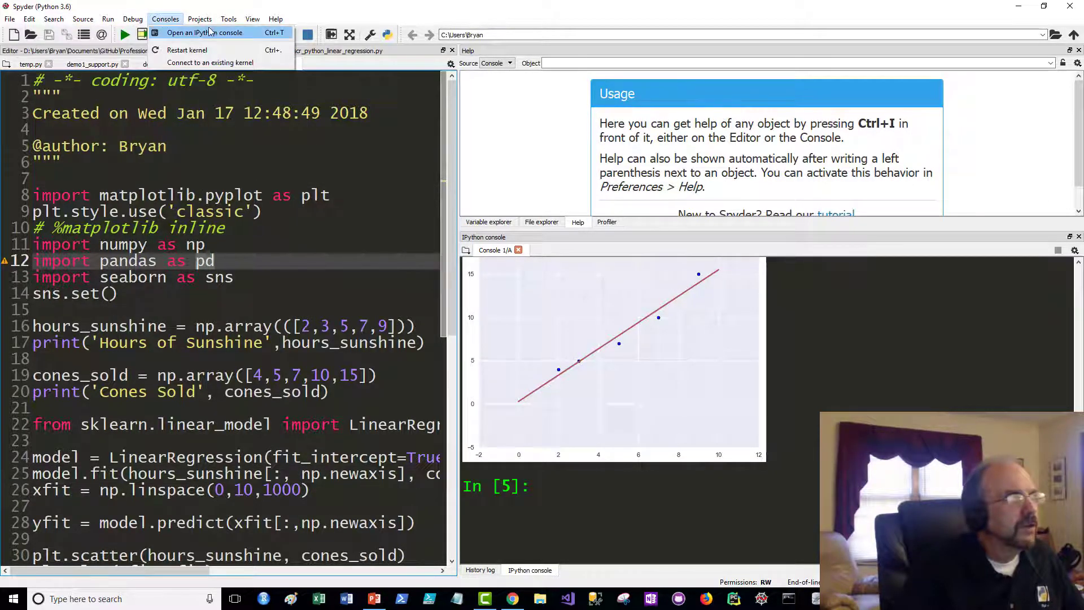
left_click(228, 19)
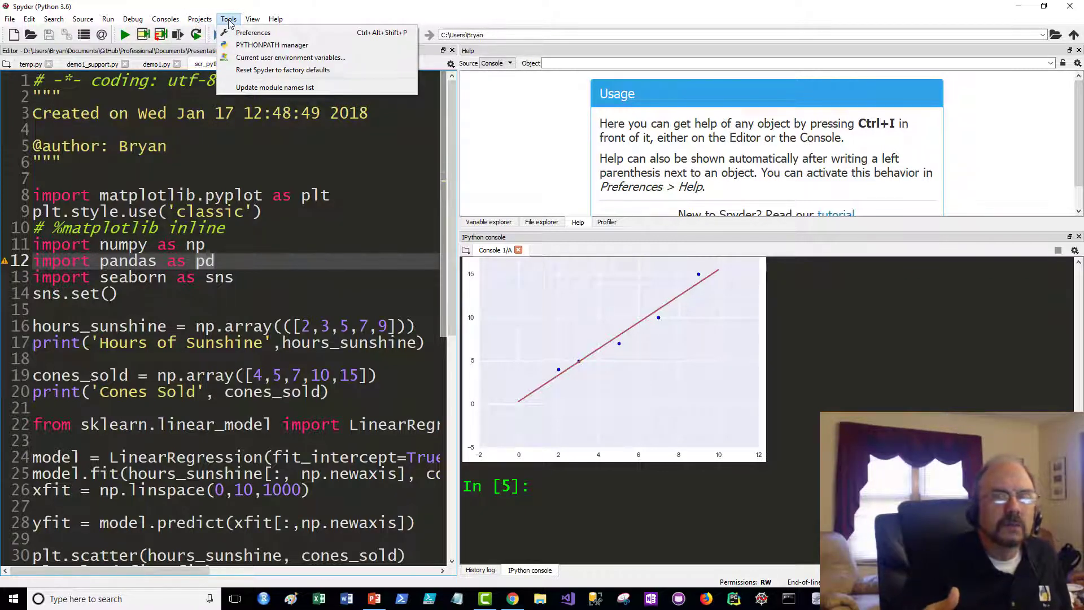
mouse_move(178, 130)
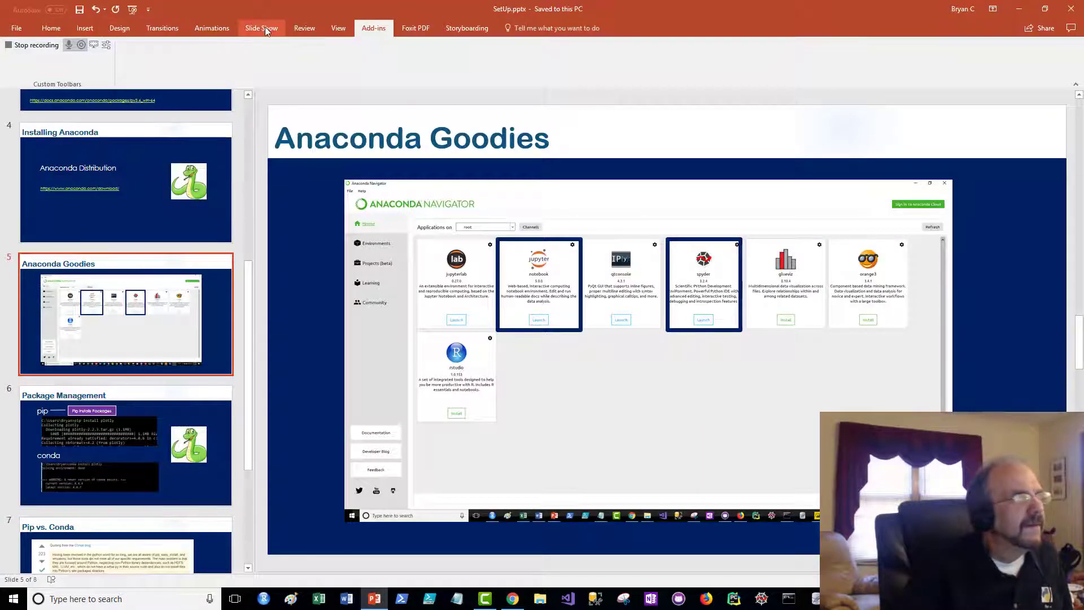
Start the slide show of the Anaconda Goodies slide from the current slide
left_click(261, 27)
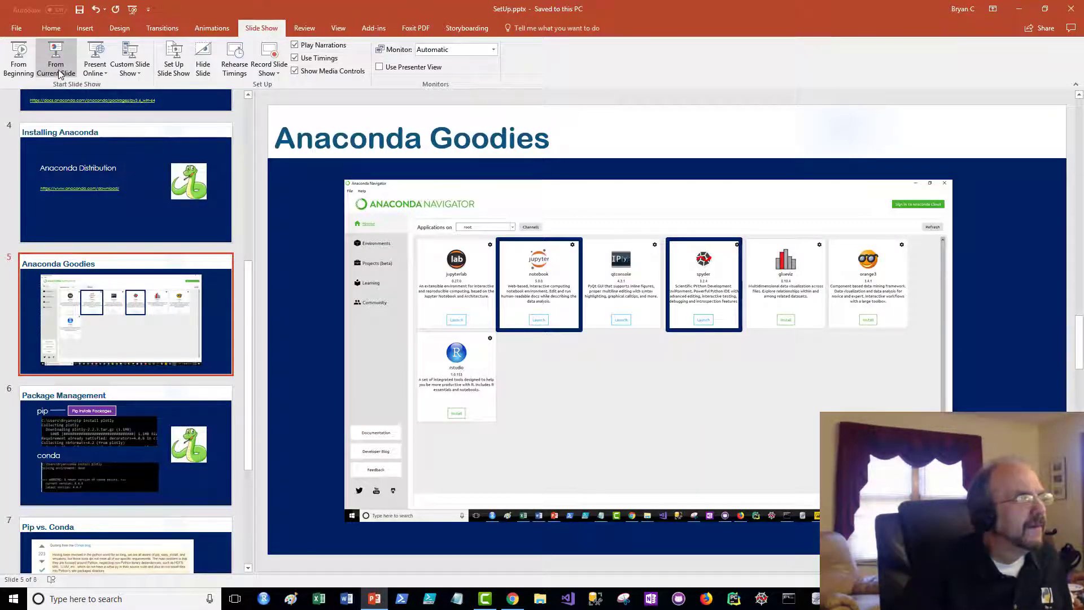
mouse_move(56, 59)
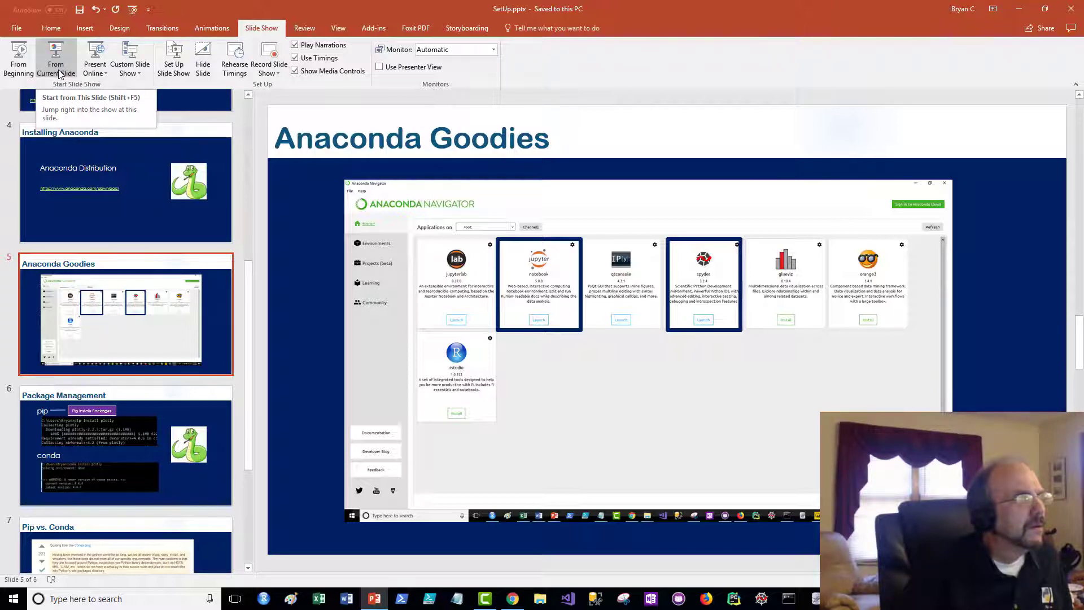
left_click(55, 65)
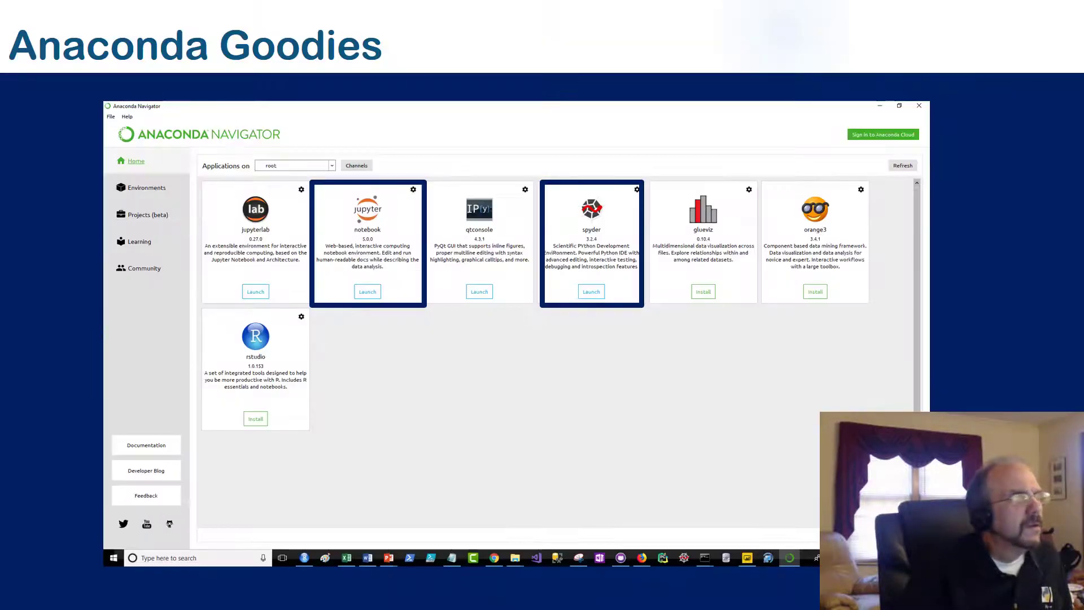